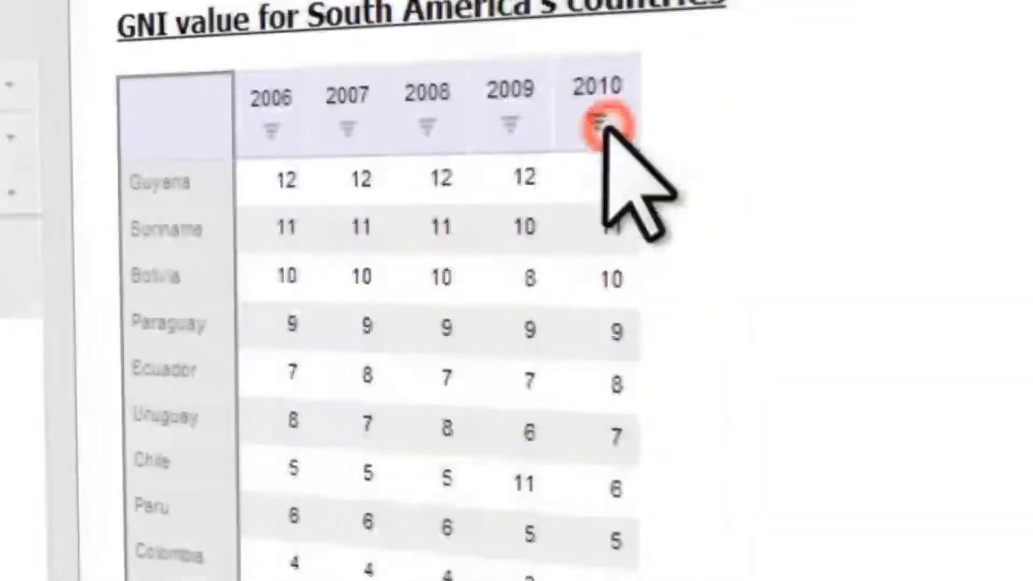
Open the 'Socioeconomic indices of the countries of South America' express report
left_click(369, 102)
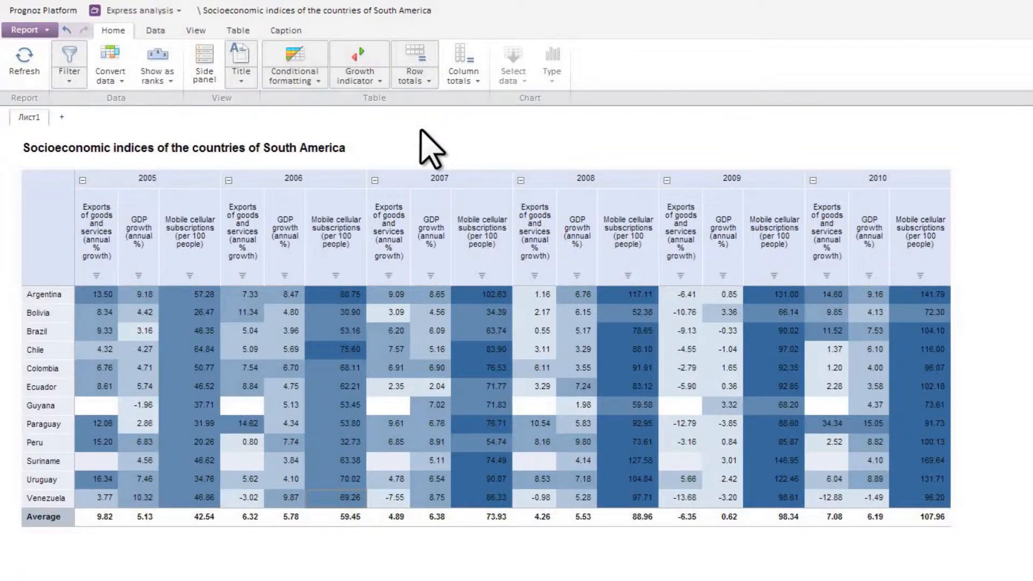
View the indices as a chart and a bubble chart, then start a blank Express analysis (OLAP) report
left_click(203, 64)
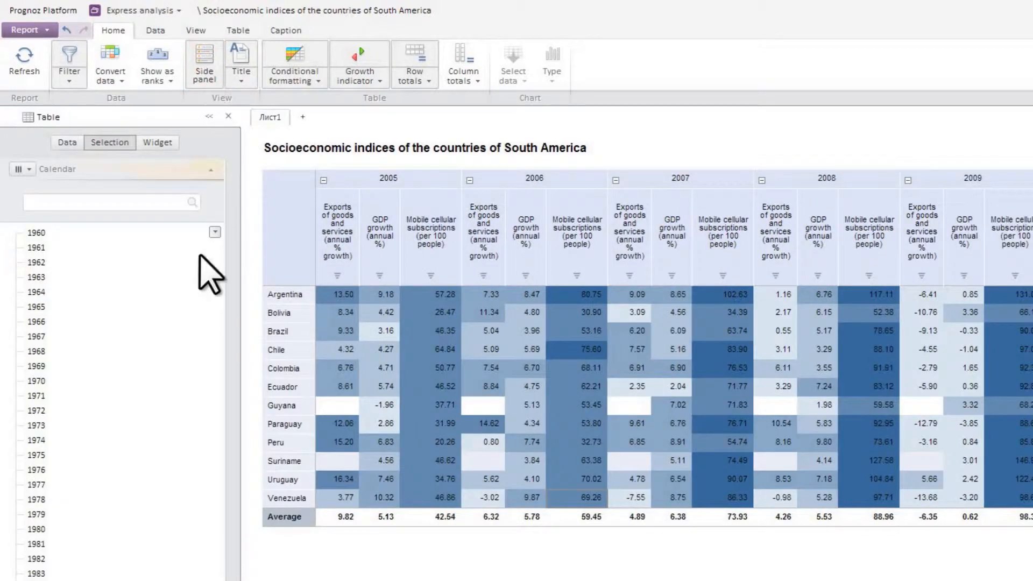
scroll("down", 3)
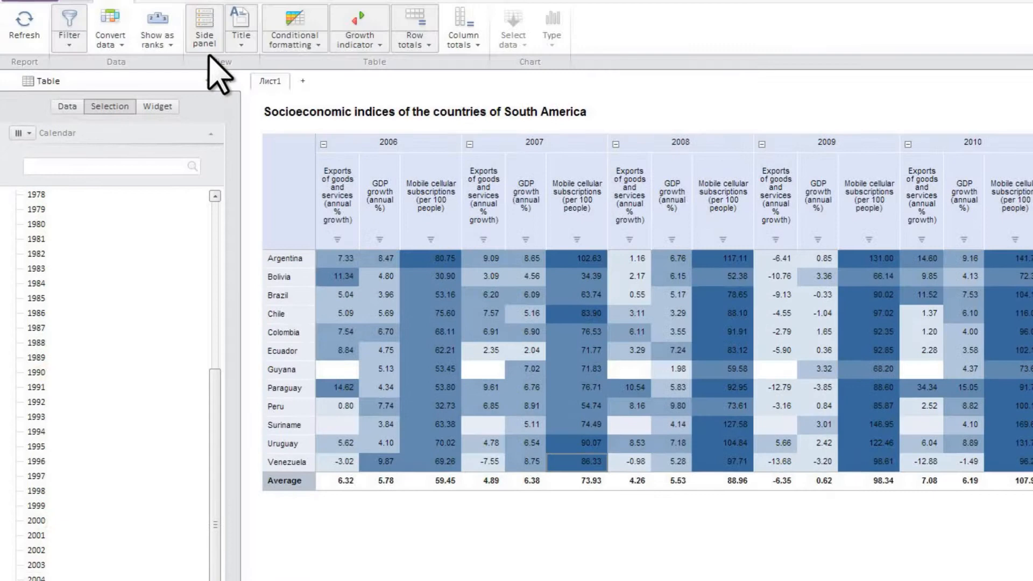
left_click(204, 27)
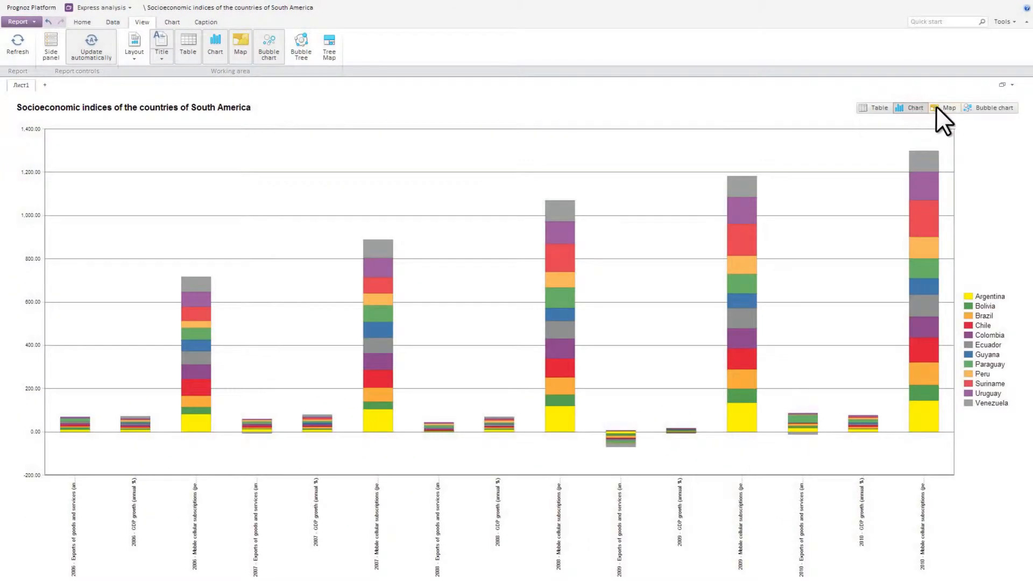
left_click(991, 108)
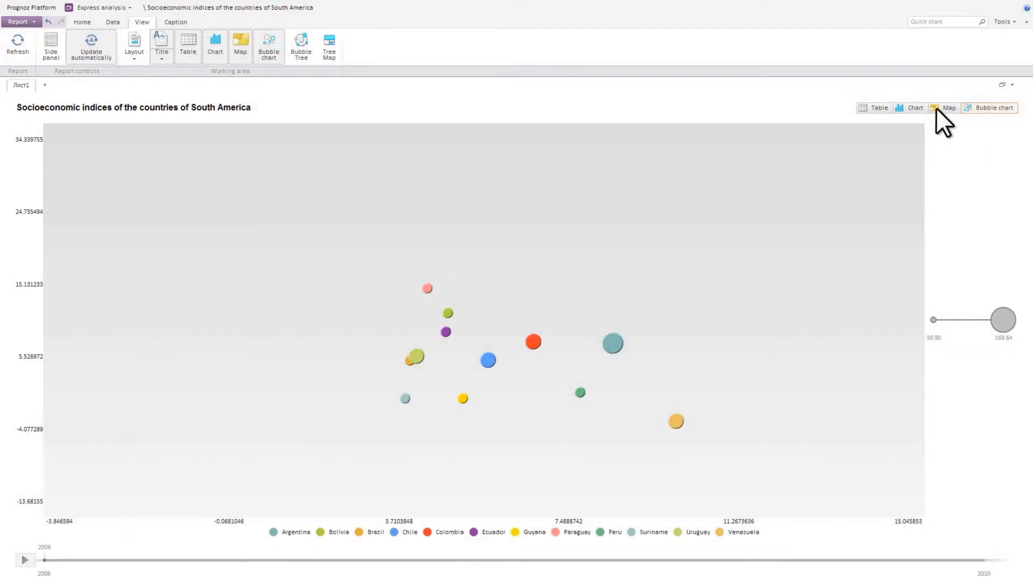
left_click(19, 22)
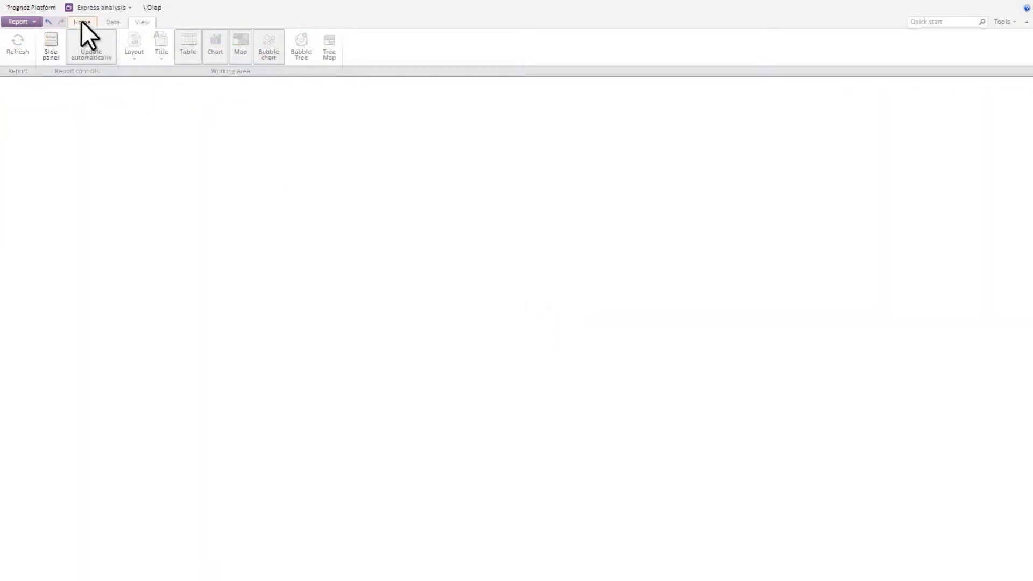
Add a Microsoft Excel data source from the World Bank.xls spreadsheet
left_click(50, 46)
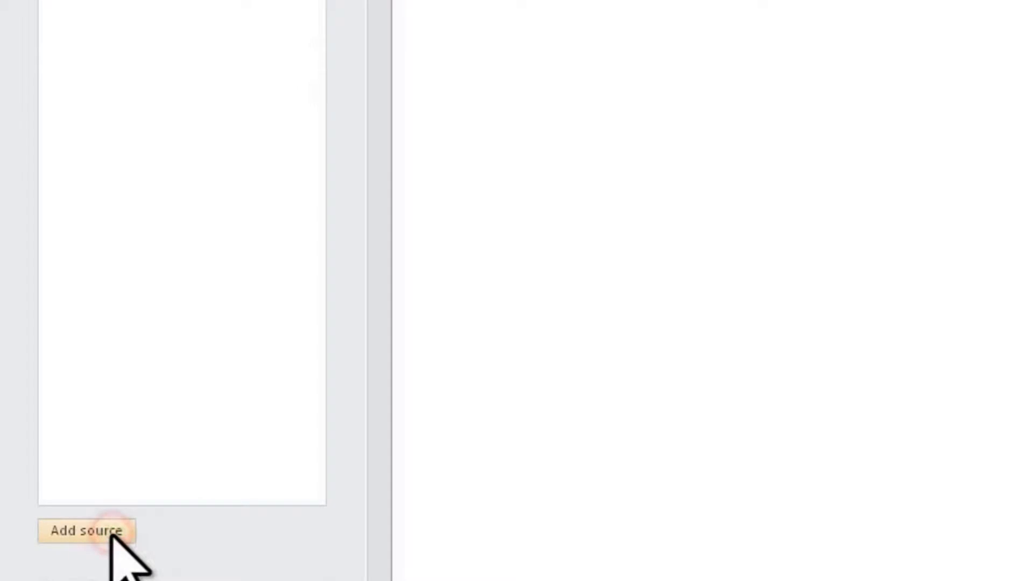
left_click(85, 530)
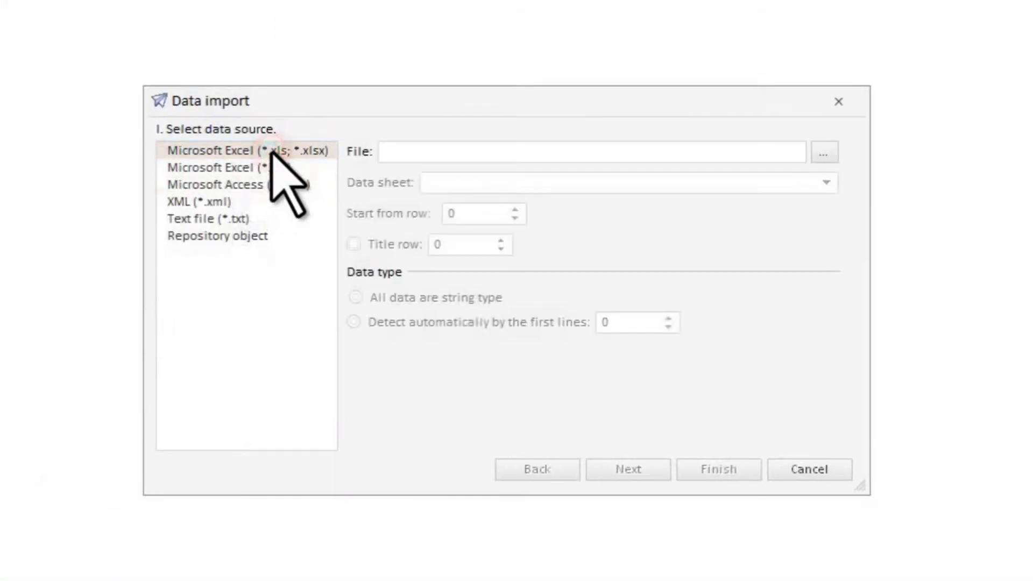
left_click(823, 152)
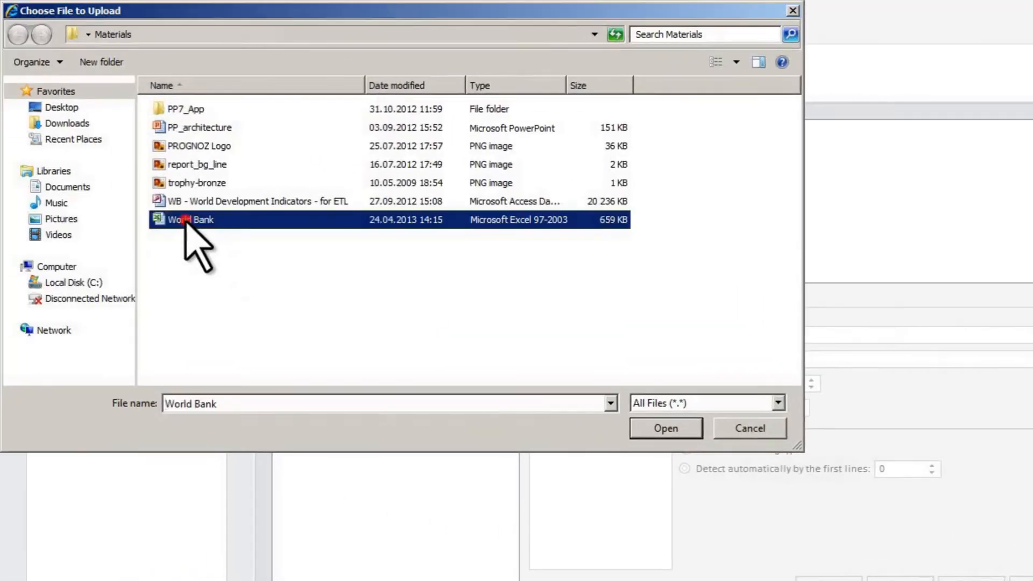
left_click(663, 428)
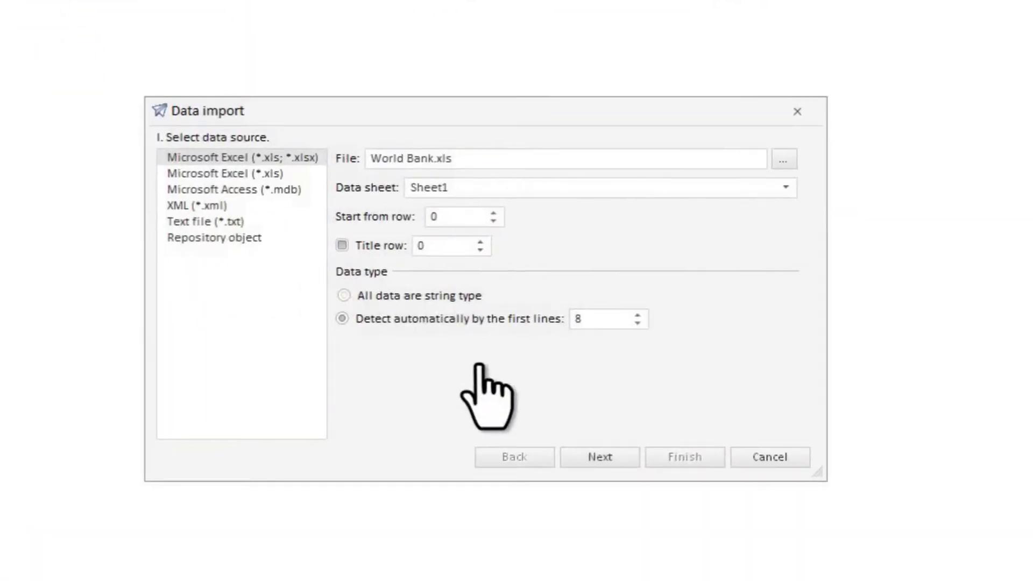
left_click(599, 457)
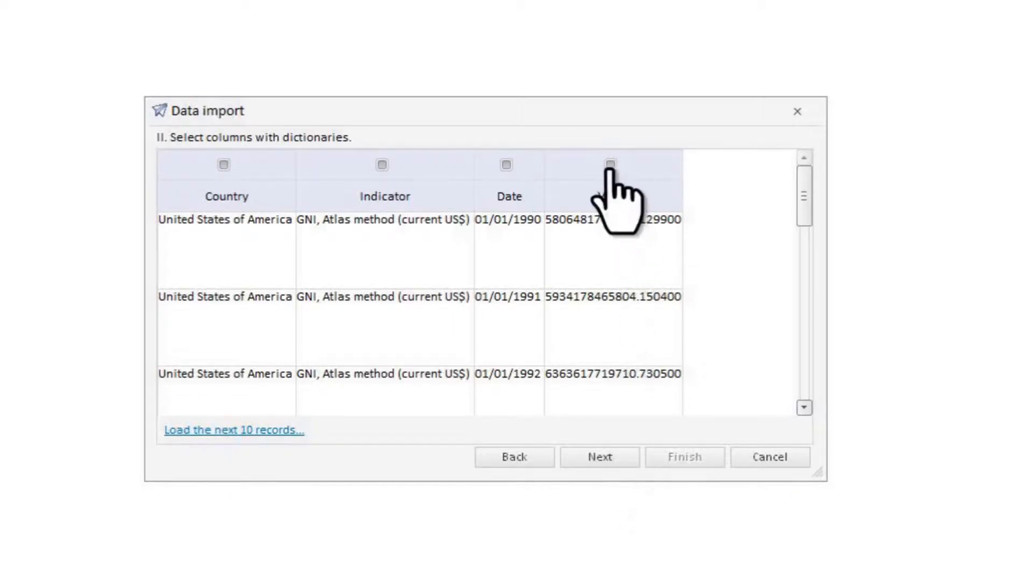
Walk the import wizard with Country, Indicator, Date as dictionaries and Value as values, into a new cube
left_click(599, 456)
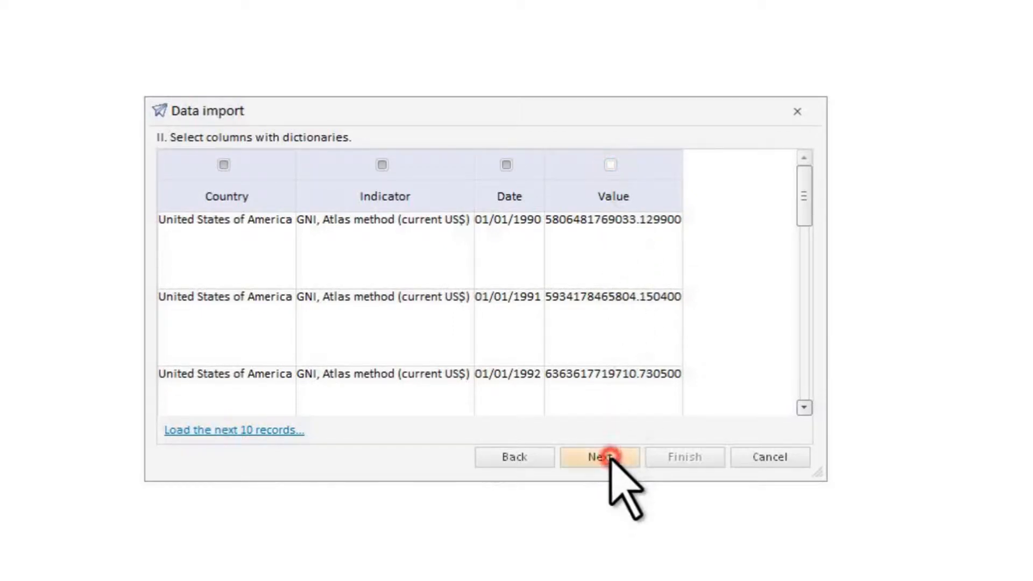
left_click(598, 456)
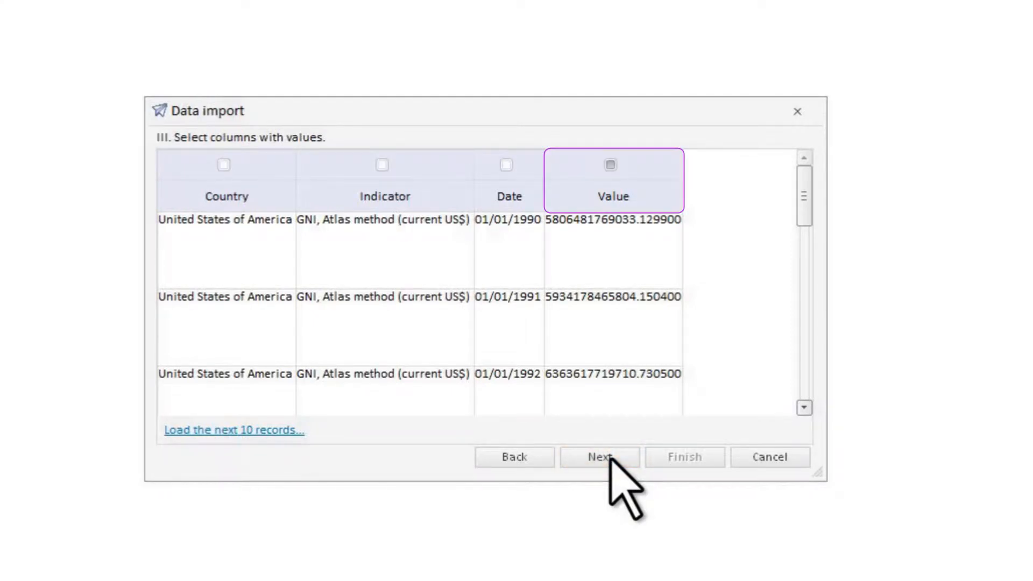
left_click(598, 456)
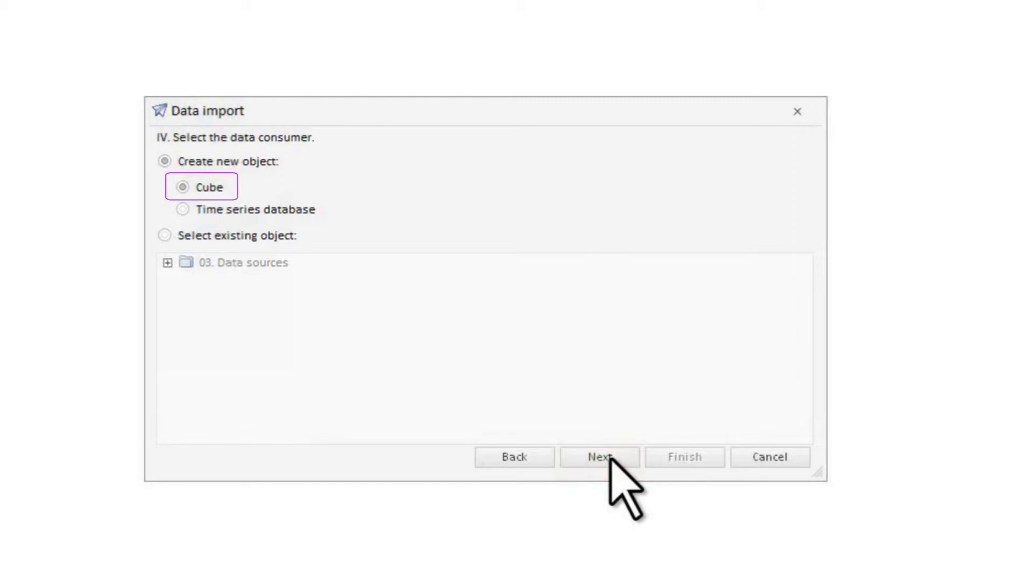
left_click(598, 456)
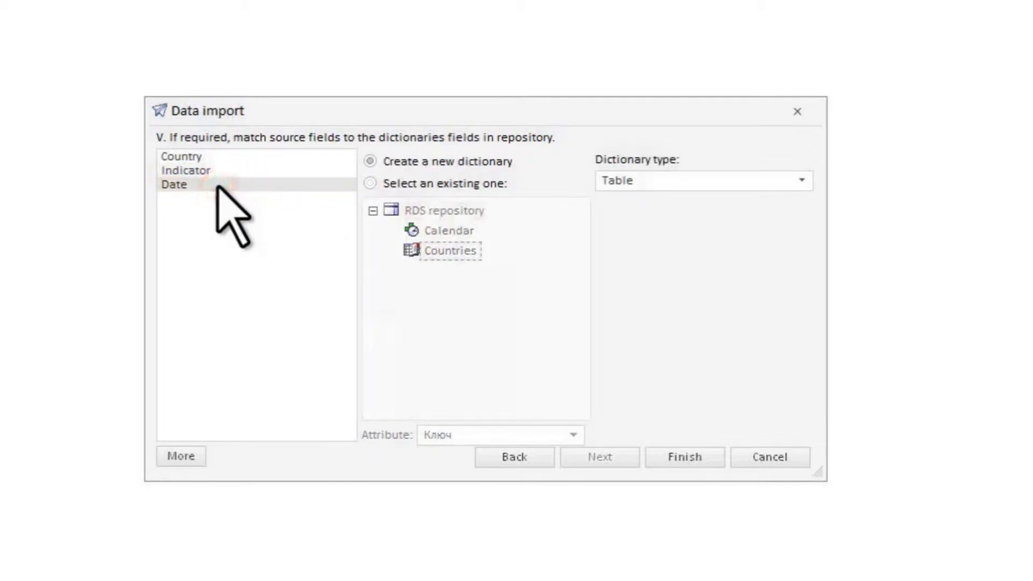
left_click(801, 179)
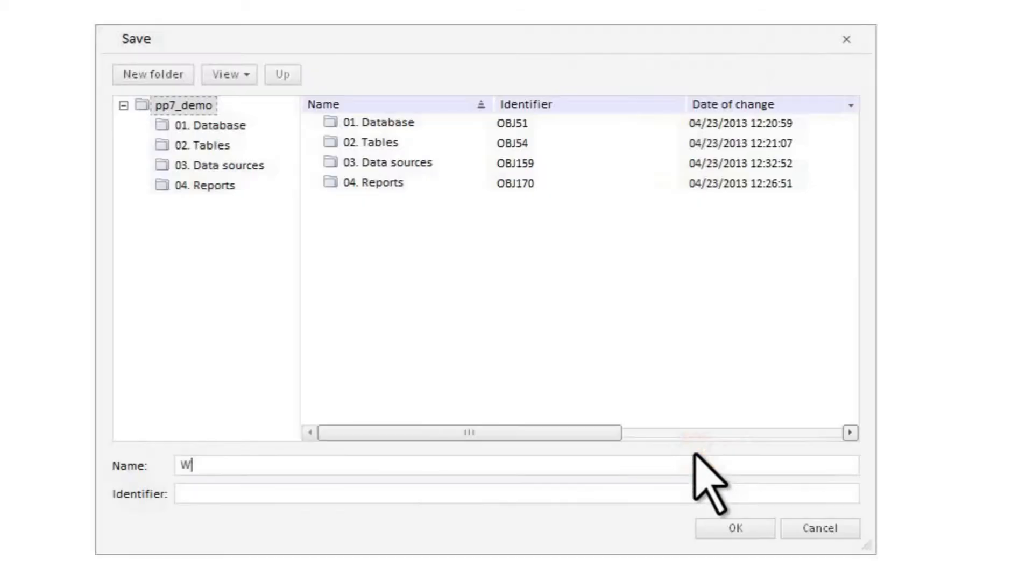
Save the imported cube under the name World Bank
type("orld Bank")
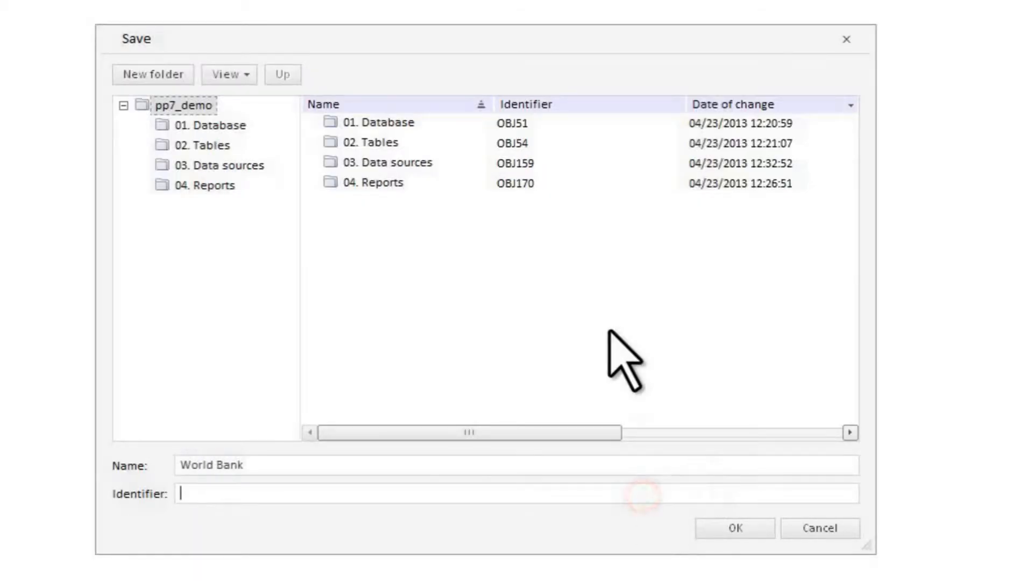
left_click(734, 527)
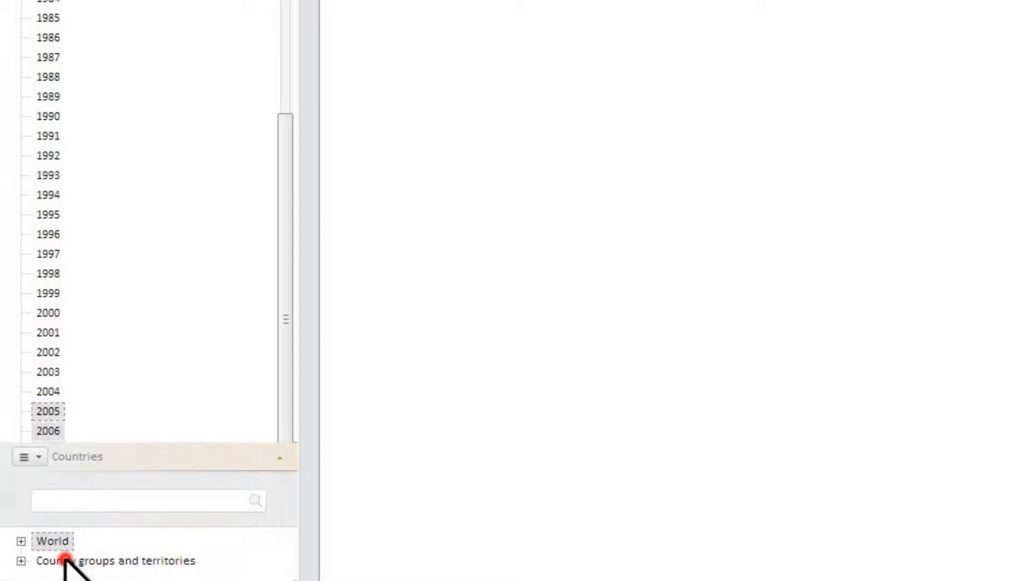
Select South America's countries under World and the 'GNI, Atlas method (current US$)' indicator
left_click(21, 541)
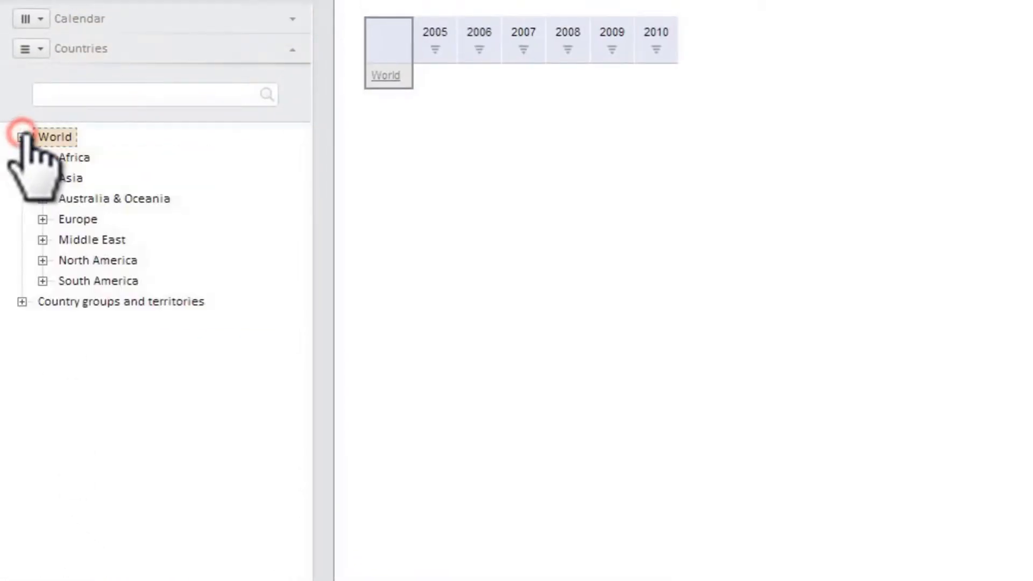
right_click(98, 280)
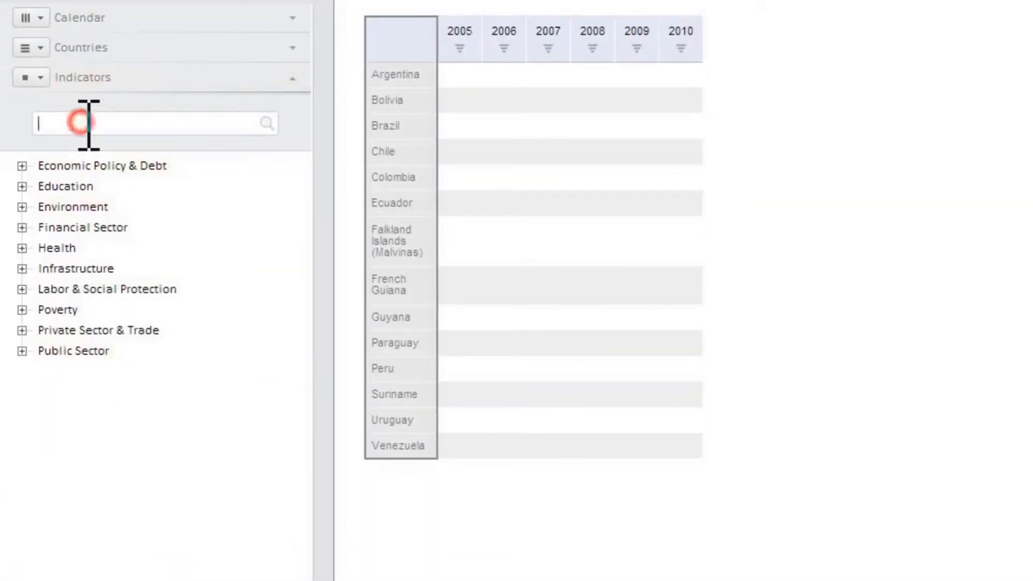
type("GNI, Atlas")
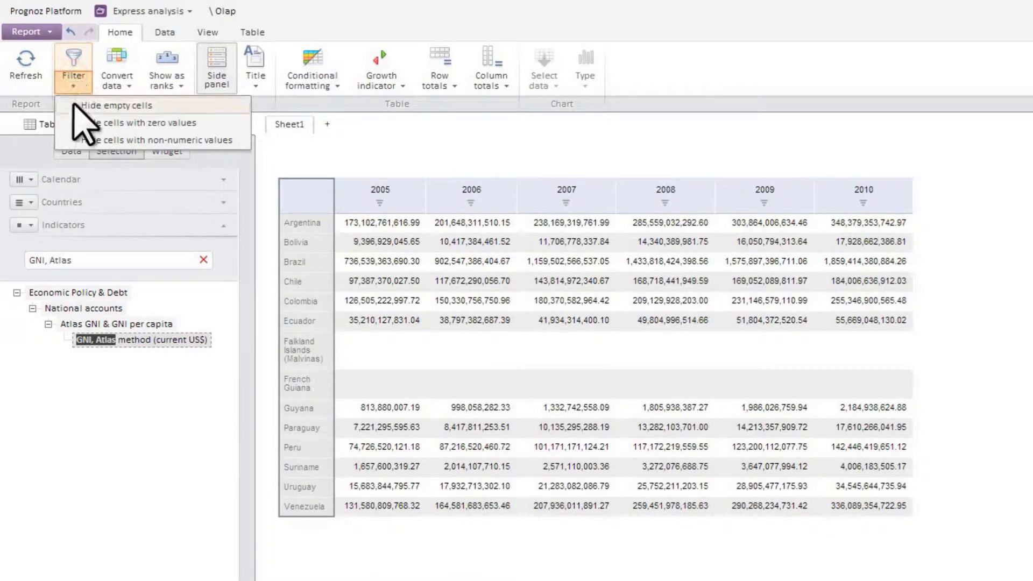
Hide the empty rows and save the report as 'GNI value for South America's countries'
left_click(26, 32)
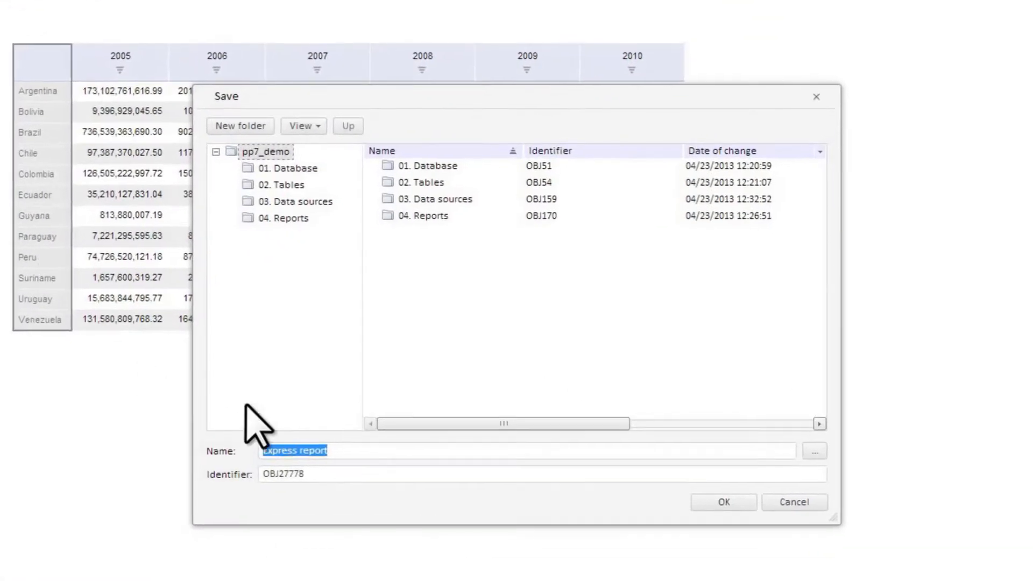
left_click(723, 502)
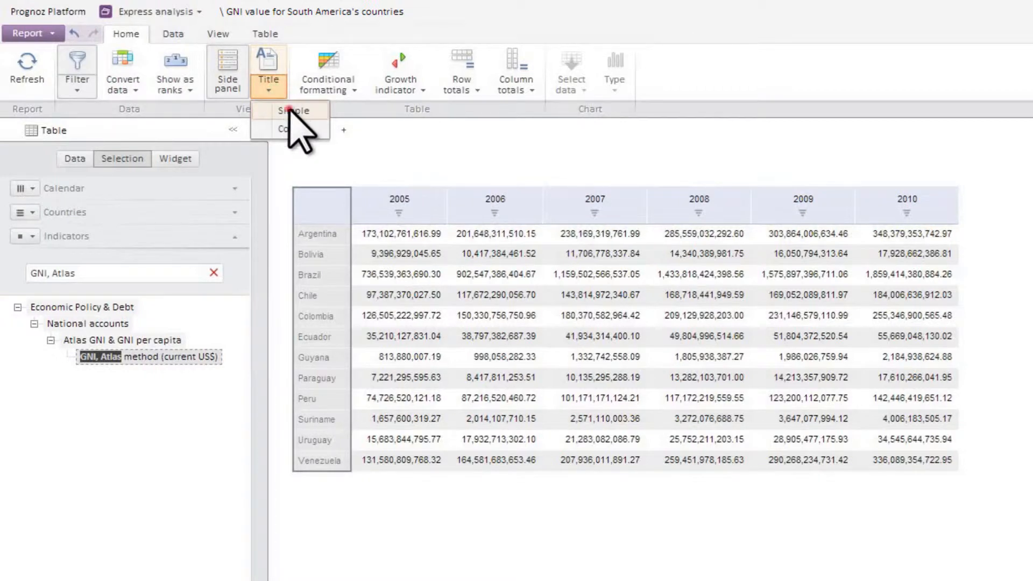
Add a title above the table and try the year-over-year data conversion
left_click(292, 110)
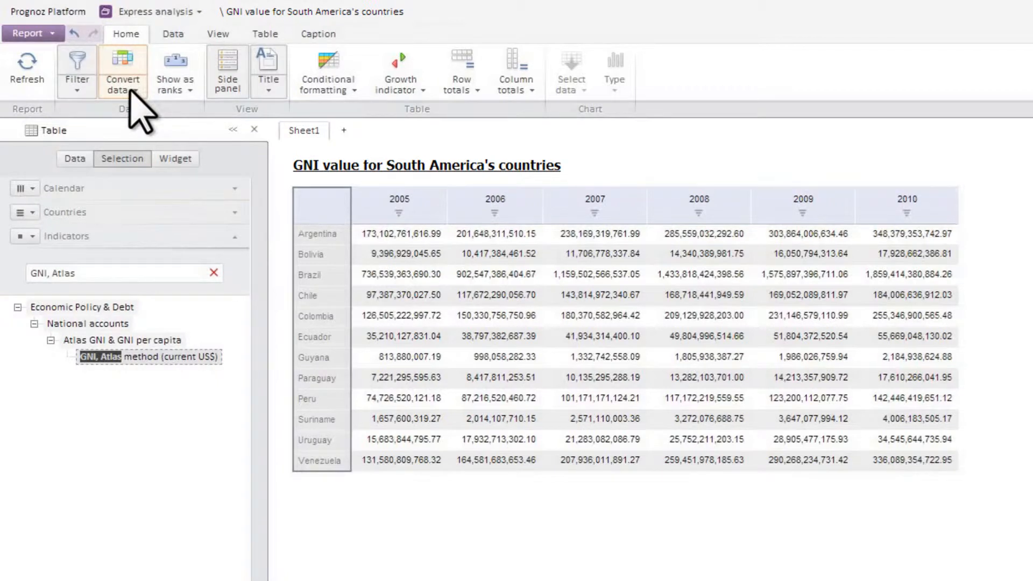
left_click(122, 71)
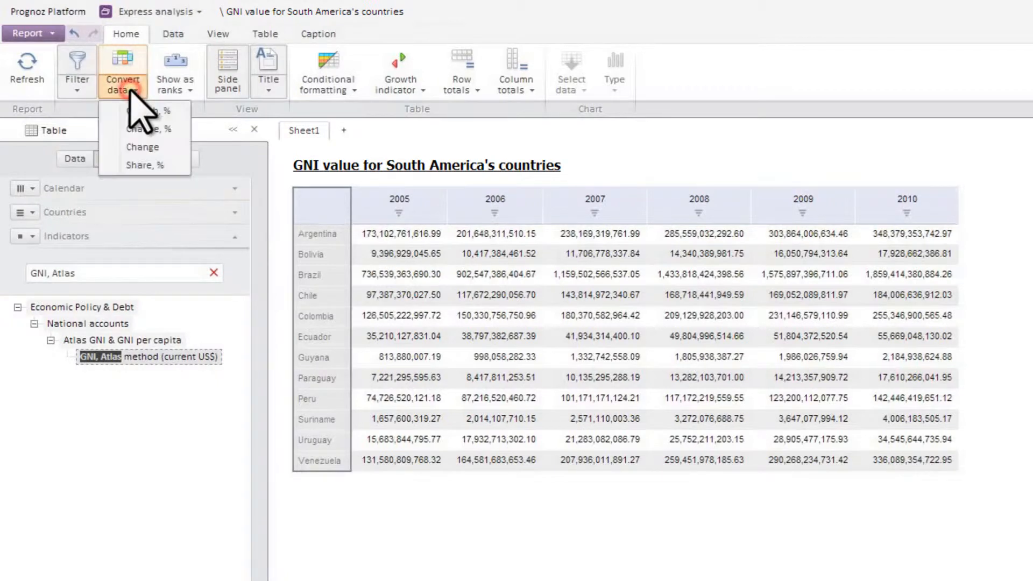
left_click(142, 147)
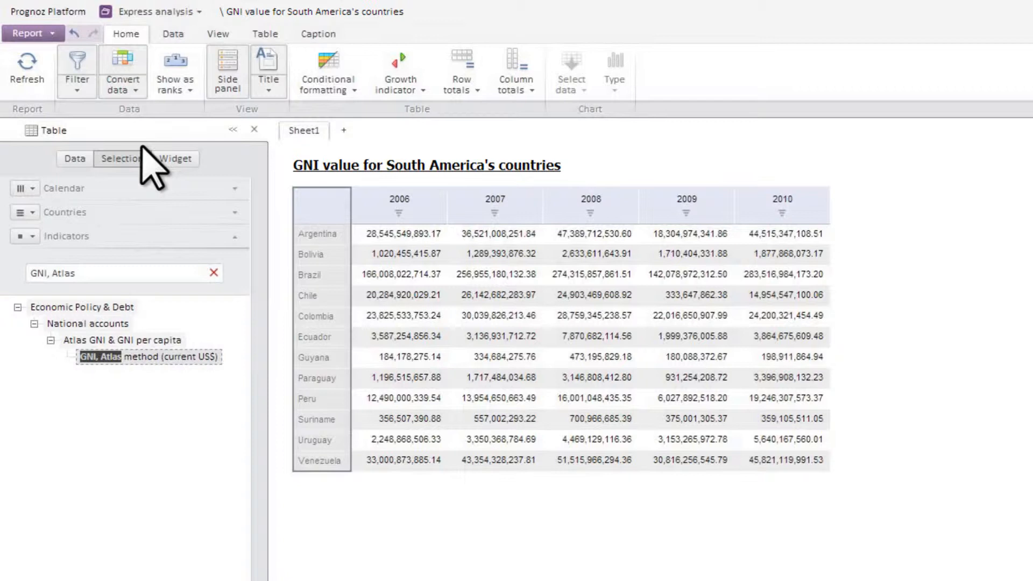
left_click(174, 69)
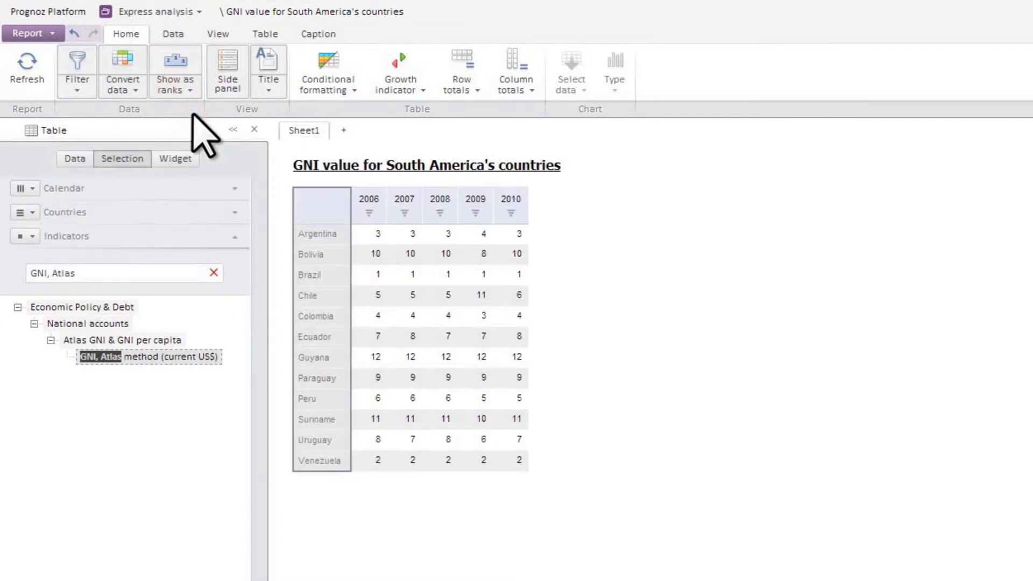
Sort countries by 2010 GNI descending and show actual values instead of ranks
left_click(510, 212)
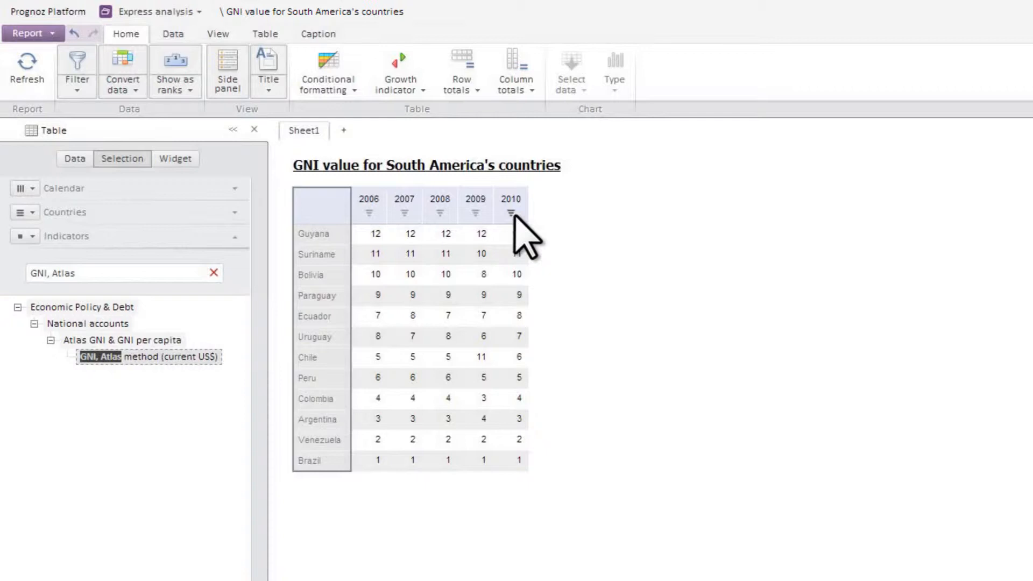
mouse_move(373, 171)
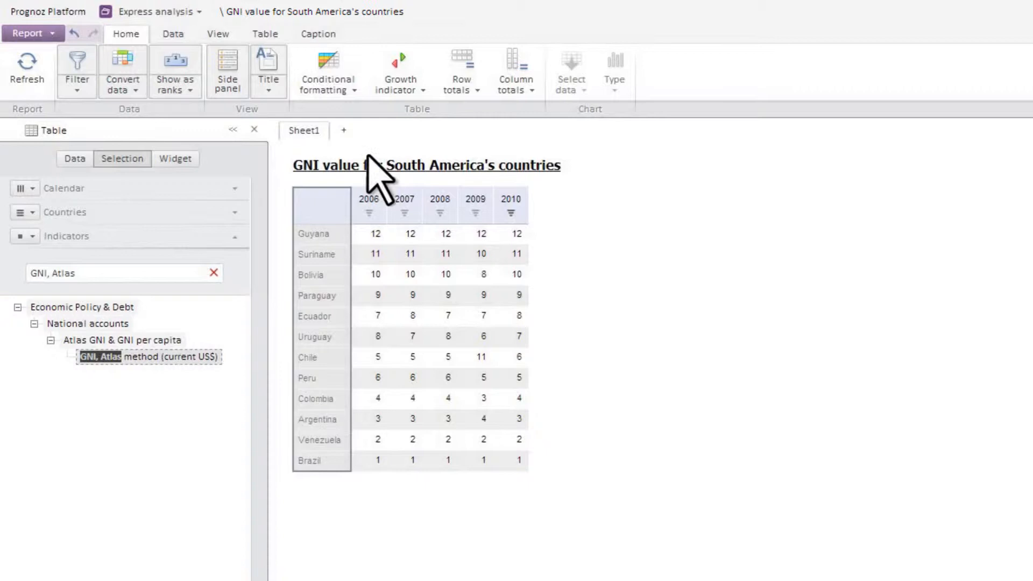
left_click(122, 70)
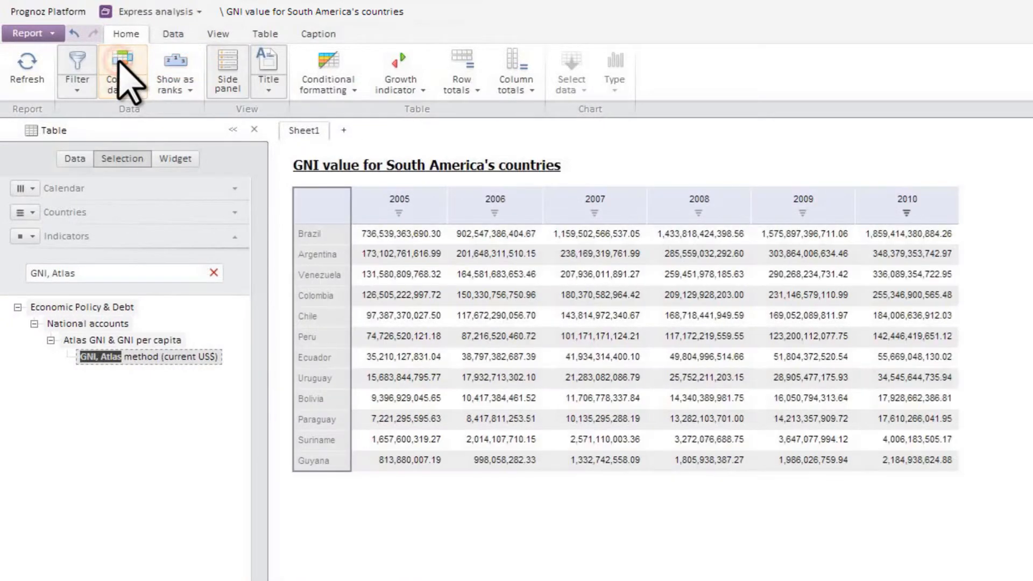
Rotate the table twice, keeping countries as rows, and apply the Blue style
left_click(264, 34)
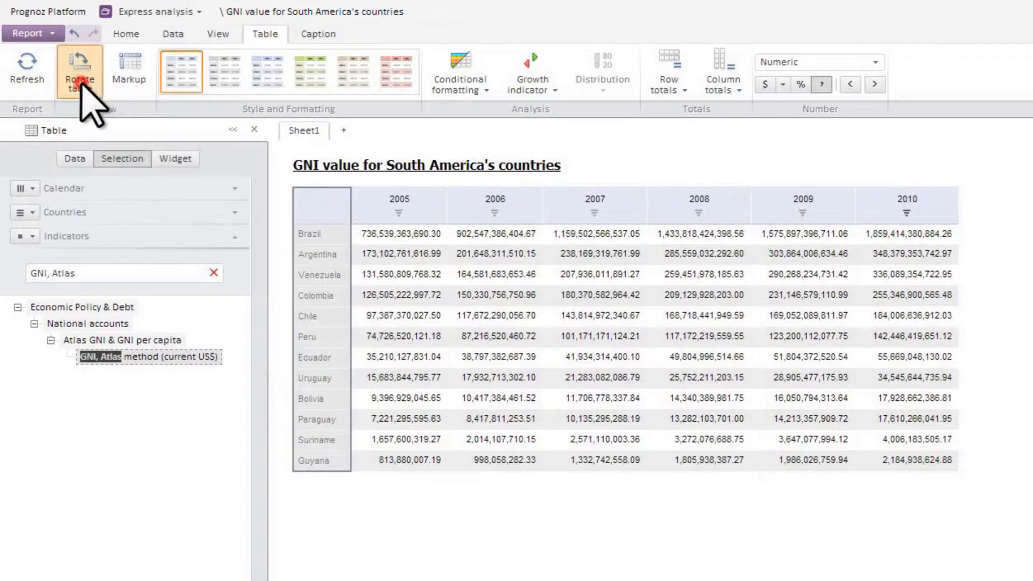
left_click(78, 68)
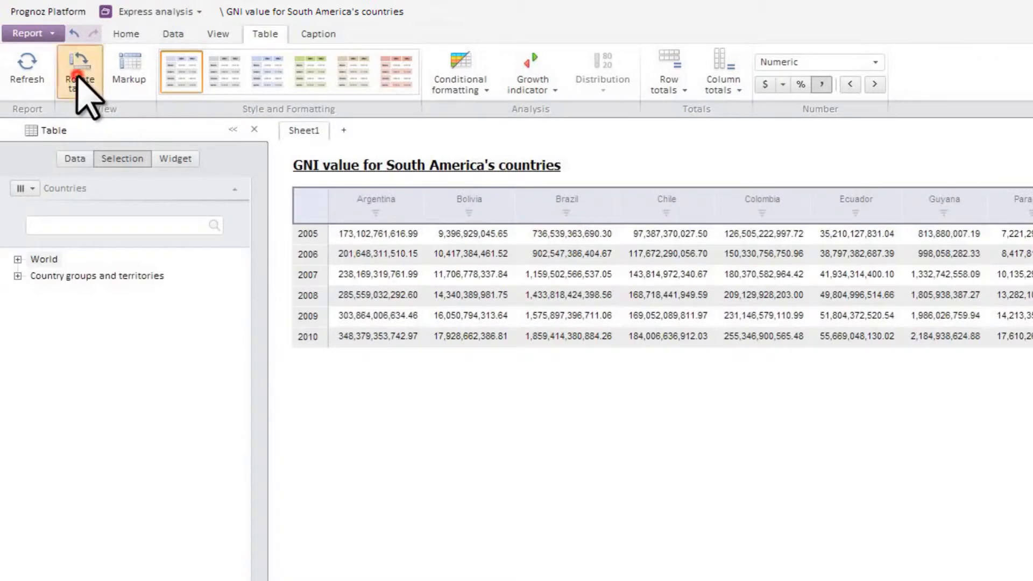
left_click(79, 69)
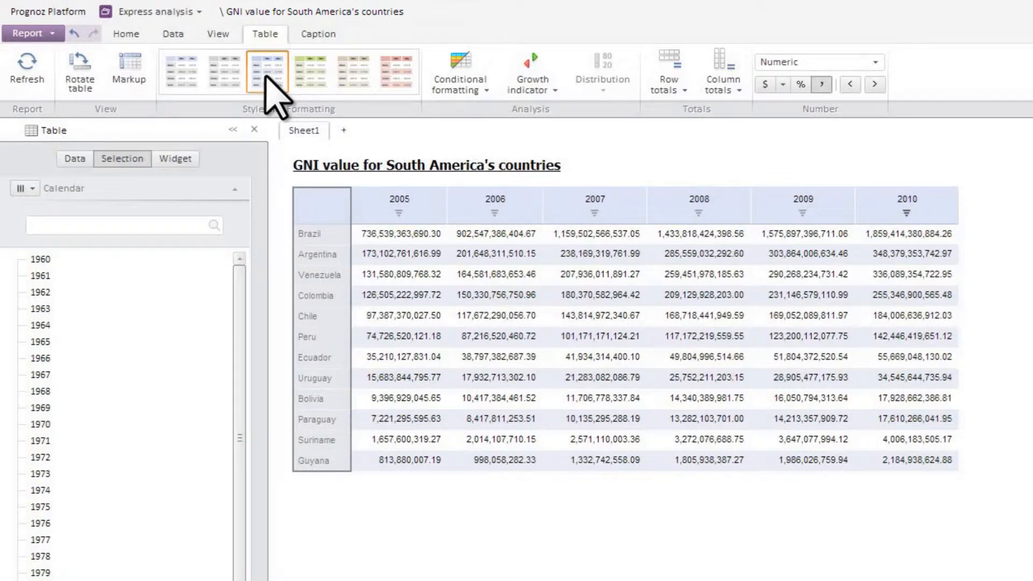
left_click(175, 158)
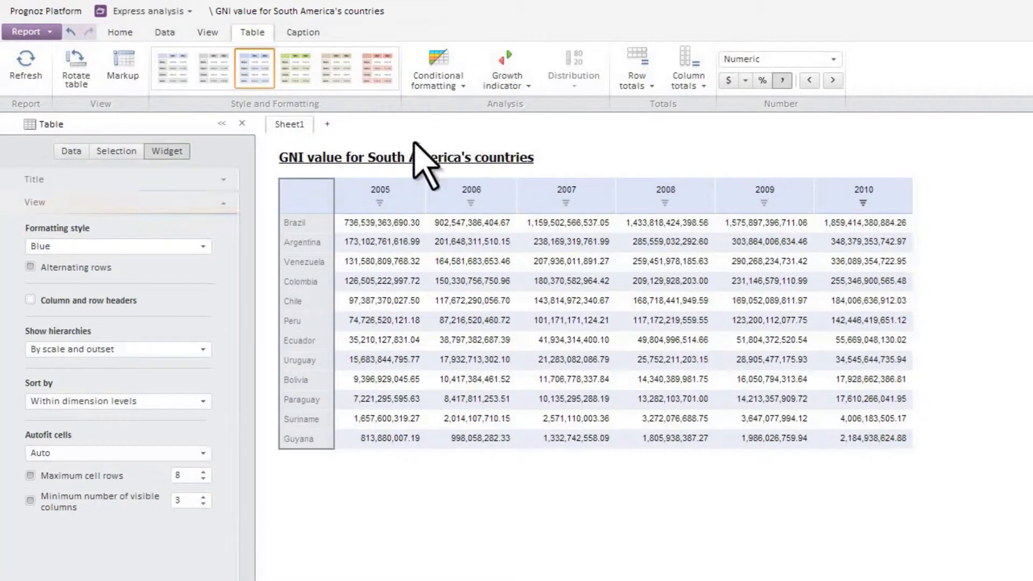
Apply five-level blue gradient conditional formatting to the GNI values
left_click(437, 68)
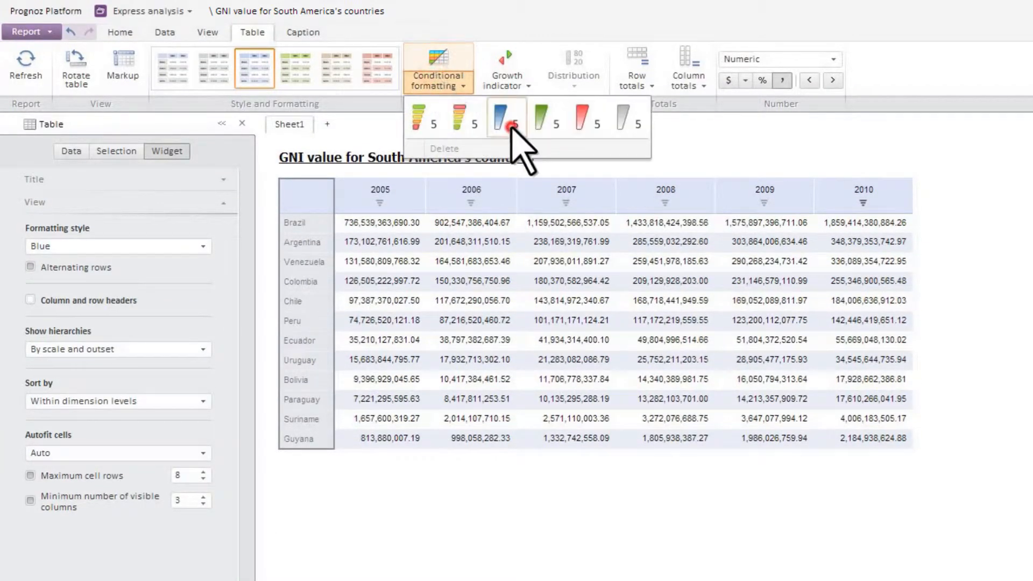
left_click(506, 121)
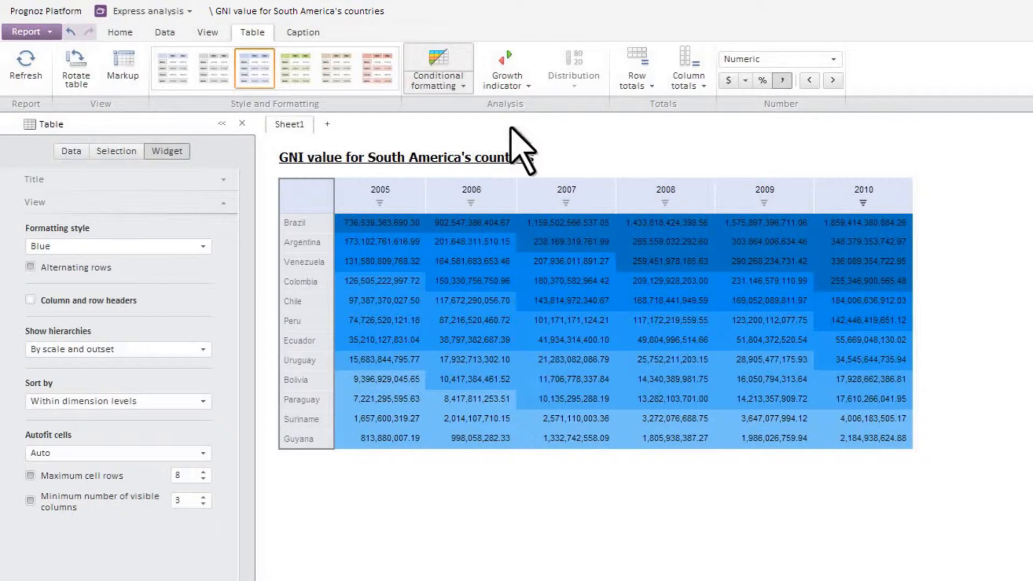
left_click(505, 67)
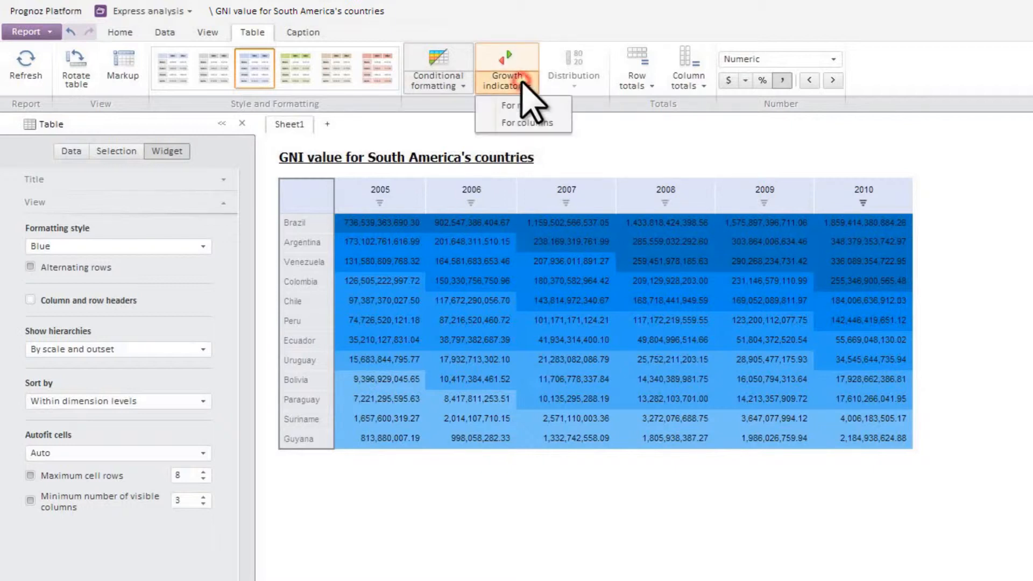
Add growth-indicator arrows for rows, comparing each GNI value to the previous year
left_click(524, 123)
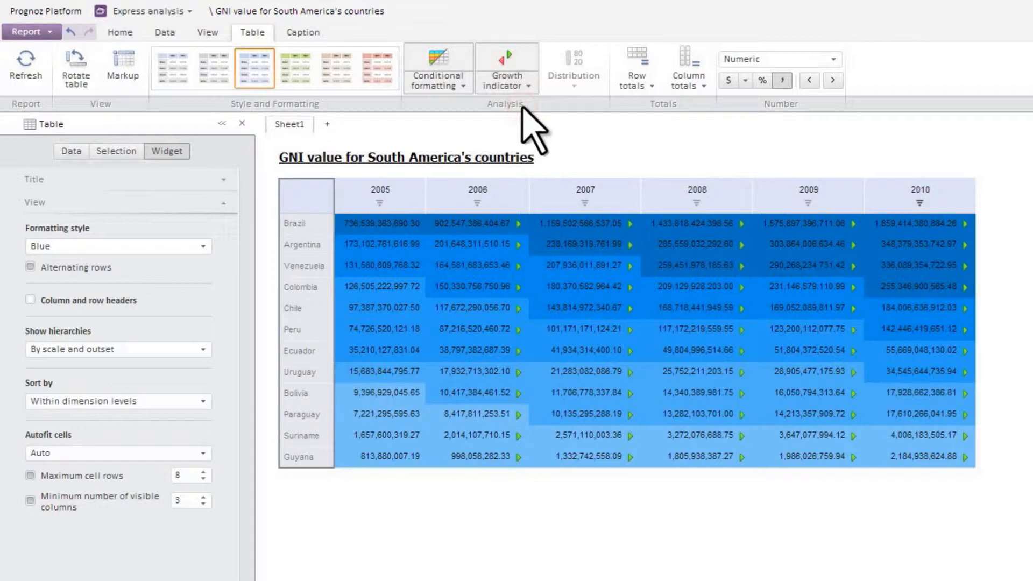
scroll("down", 3)
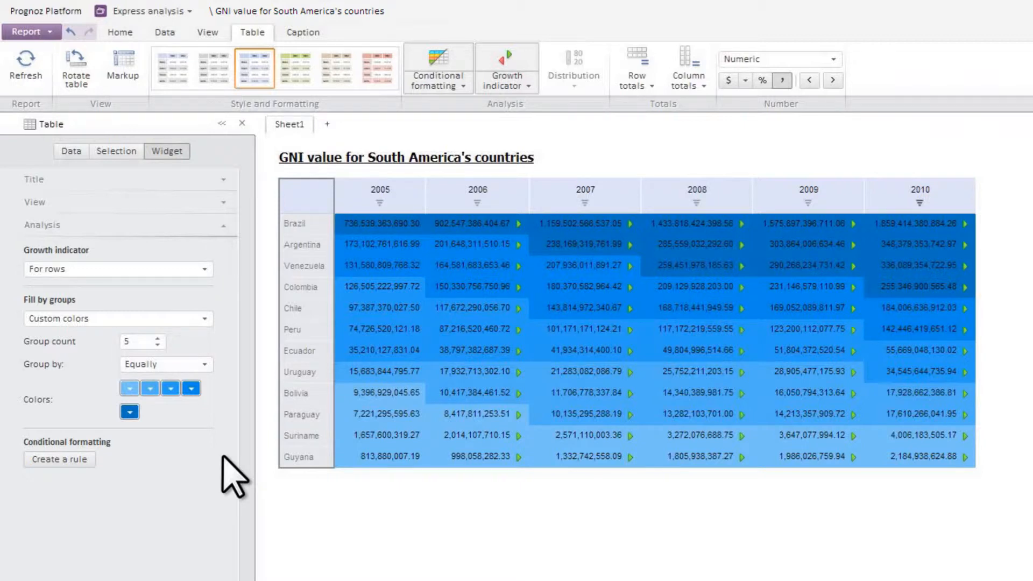
mouse_move(869, 236)
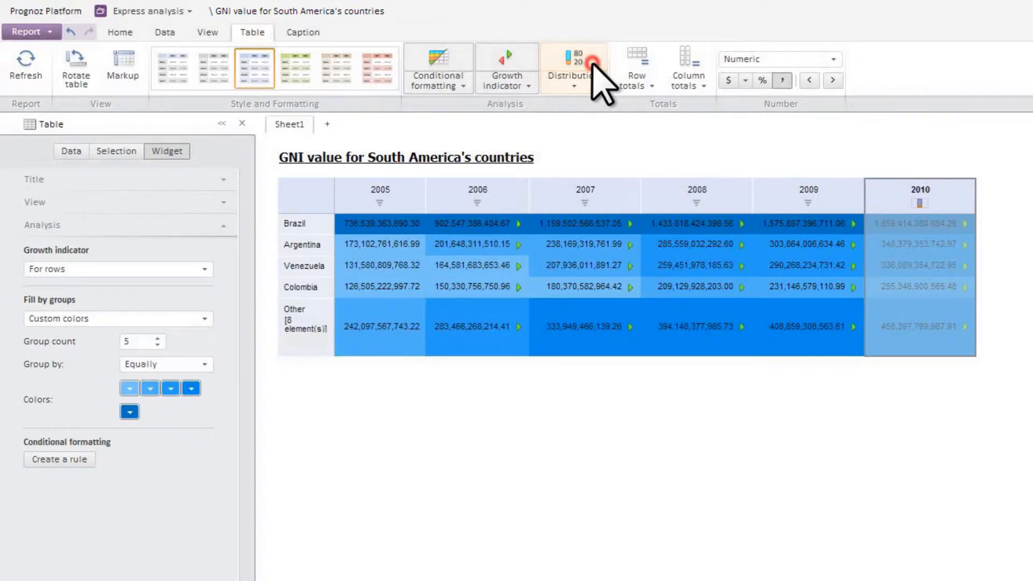
Turn off Distribution grouping and add an Average row totals line beneath the GNI table
left_click(634, 68)
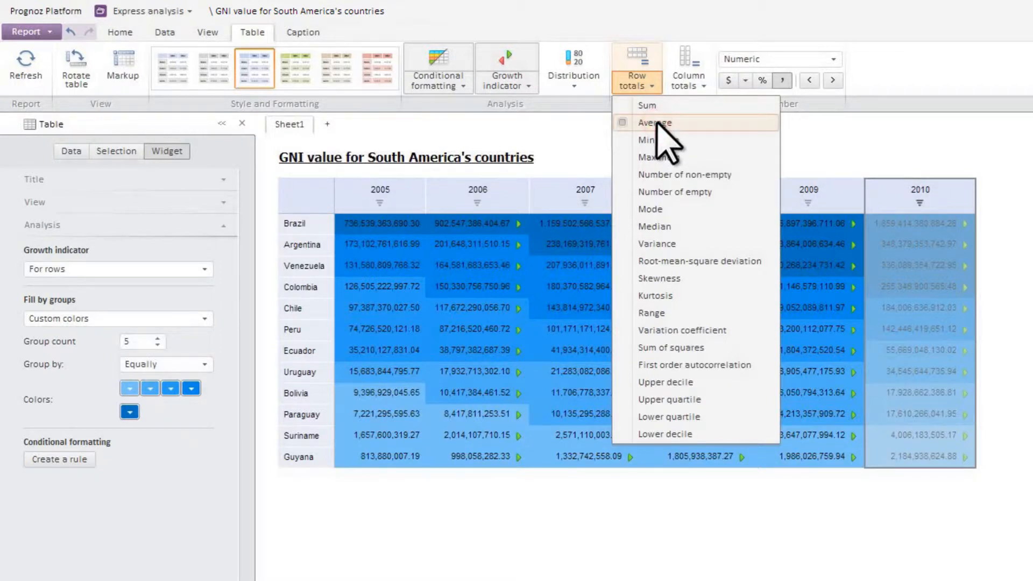
left_click(655, 122)
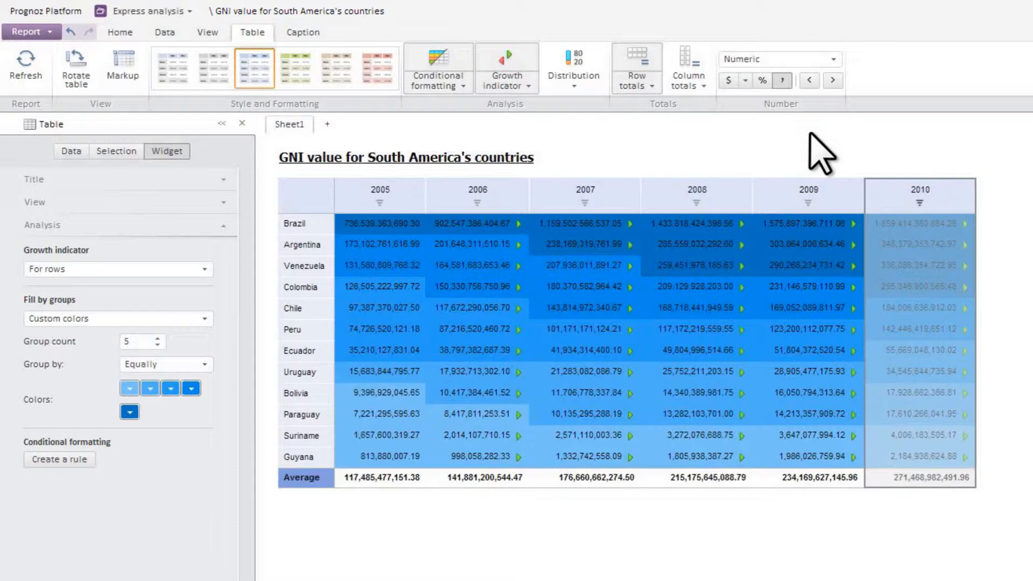
scroll("down", 3)
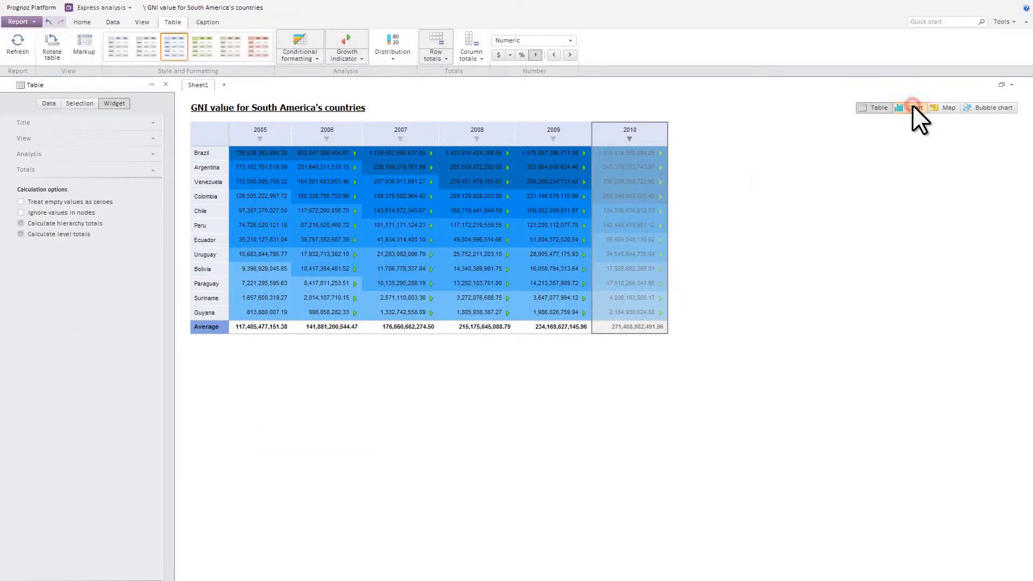
Switch the GNI report to Chart view showing country bars per year 2005–2010
left_click(913, 107)
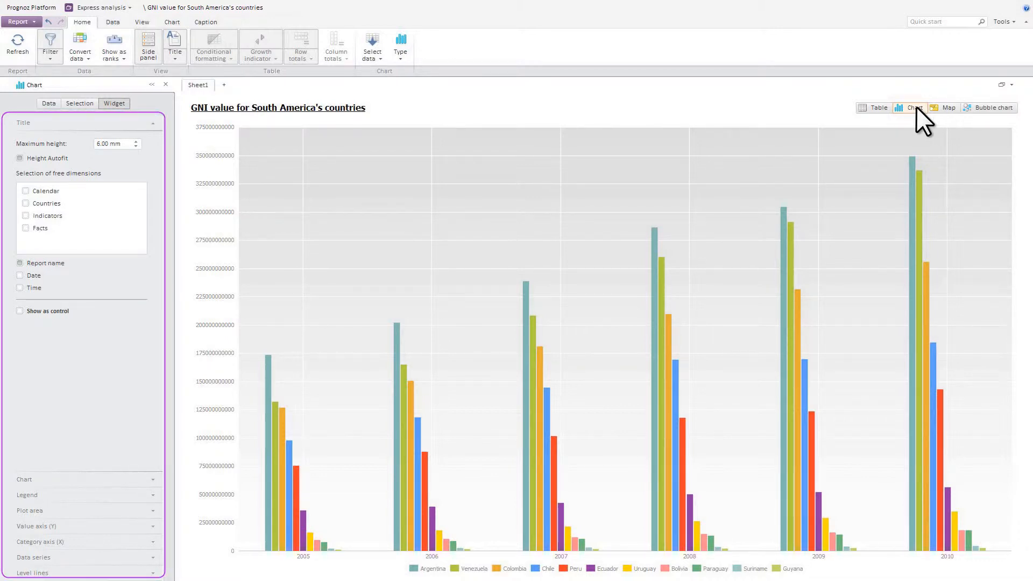
mouse_move(131, 487)
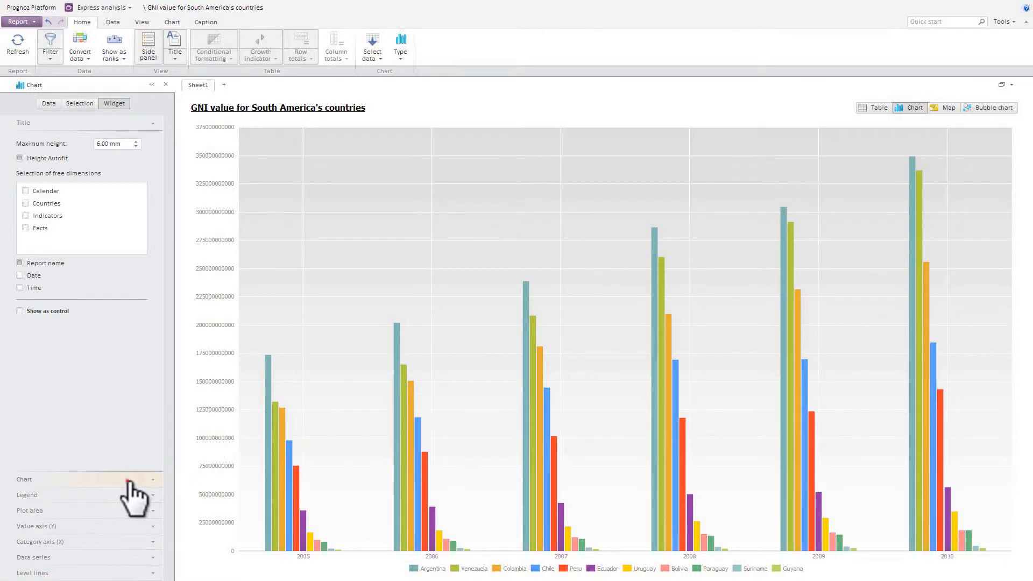
left_click(24, 478)
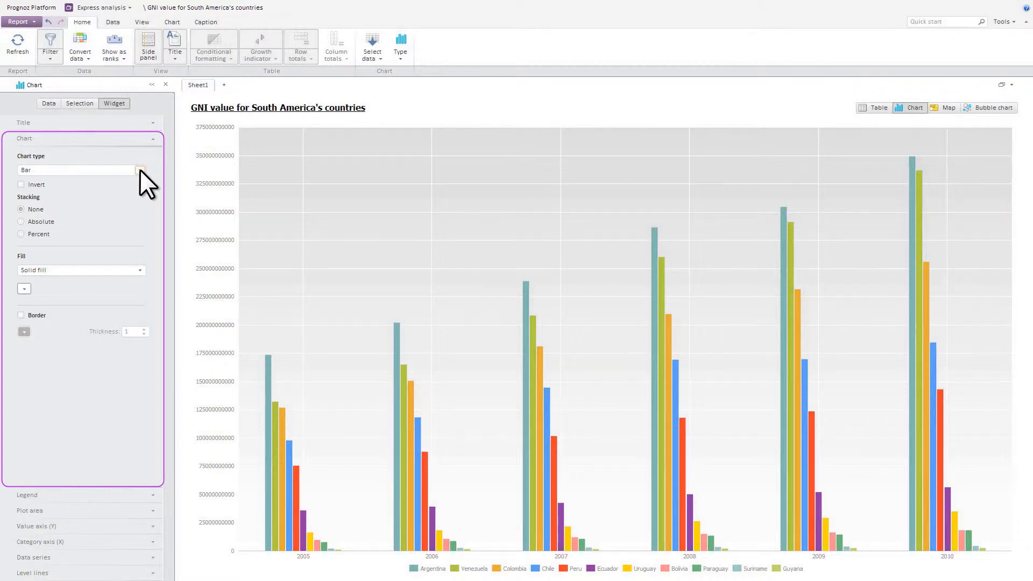
Set the chart's Stacking to Absolute so each year is one stacked column
left_click(138, 170)
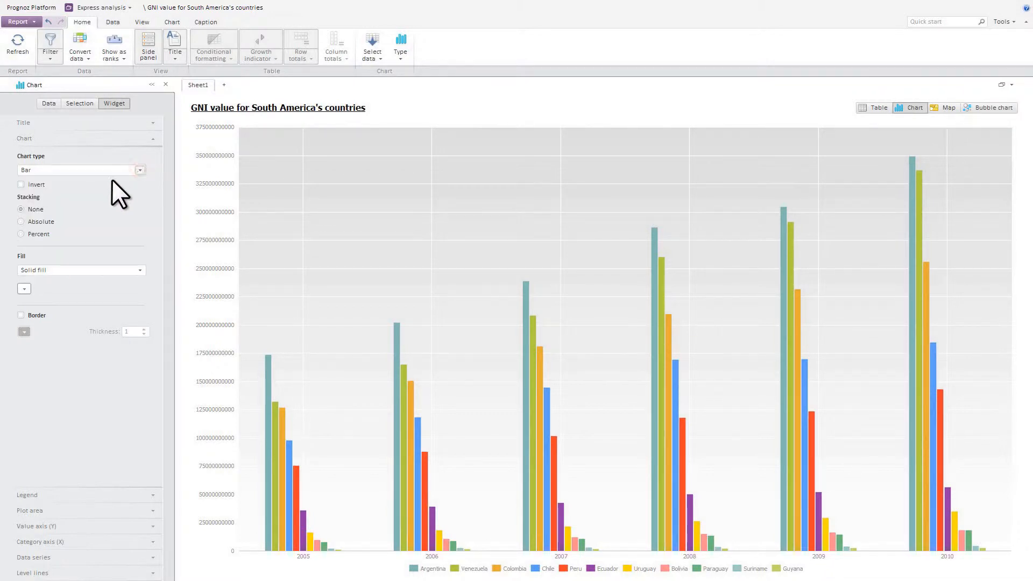
left_click(22, 222)
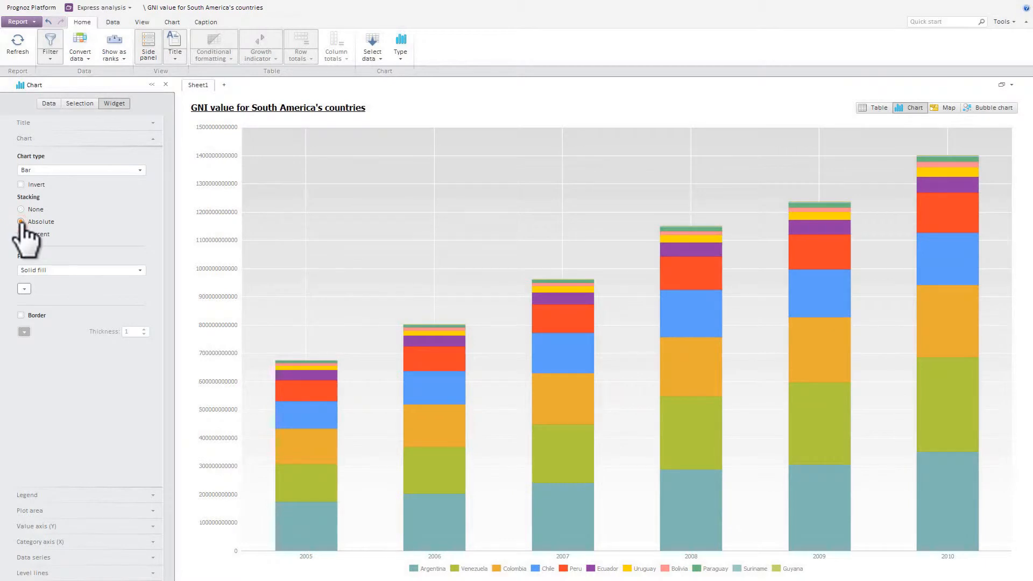
left_click(21, 222)
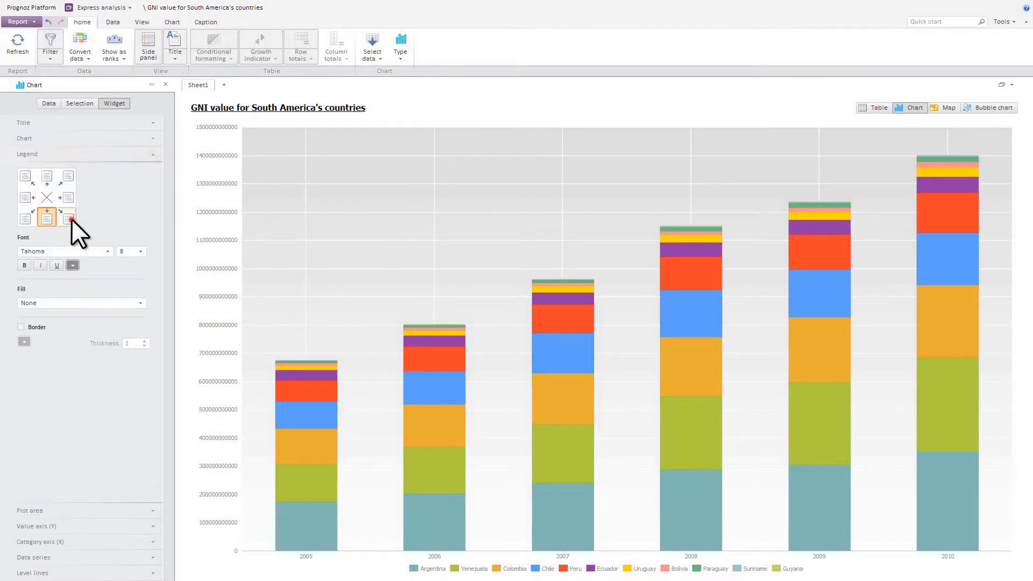
Place the legend at the bottom right with font size 10
left_click(139, 251)
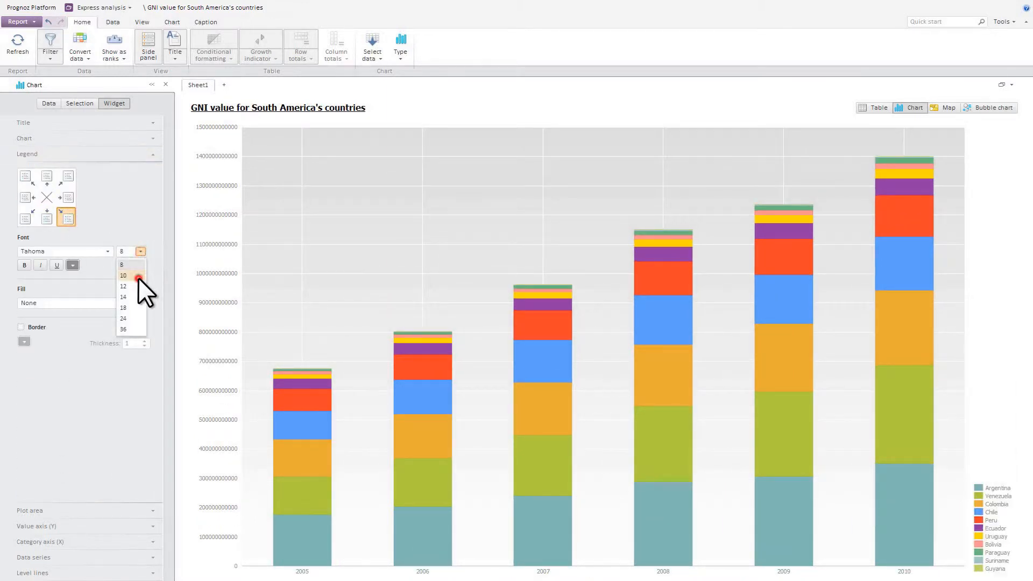
left_click(122, 275)
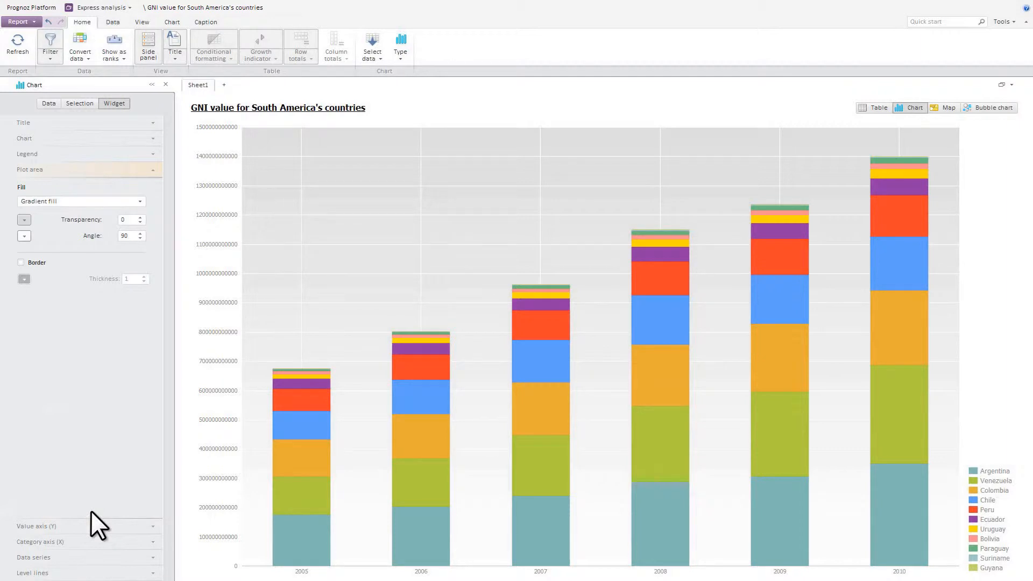
Give the plot area a solid grey fill and expand the Data series settings
left_click(139, 201)
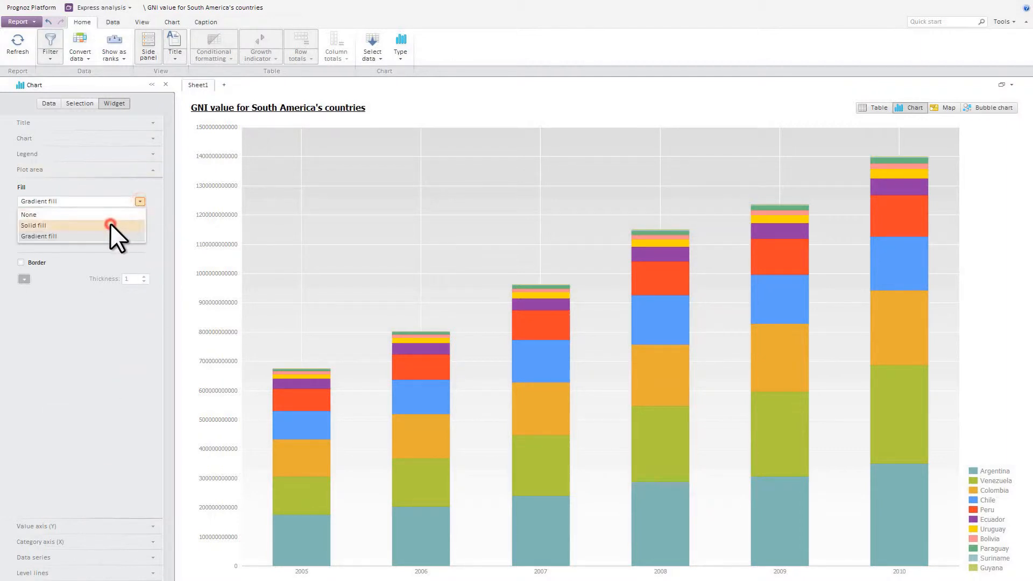
left_click(33, 225)
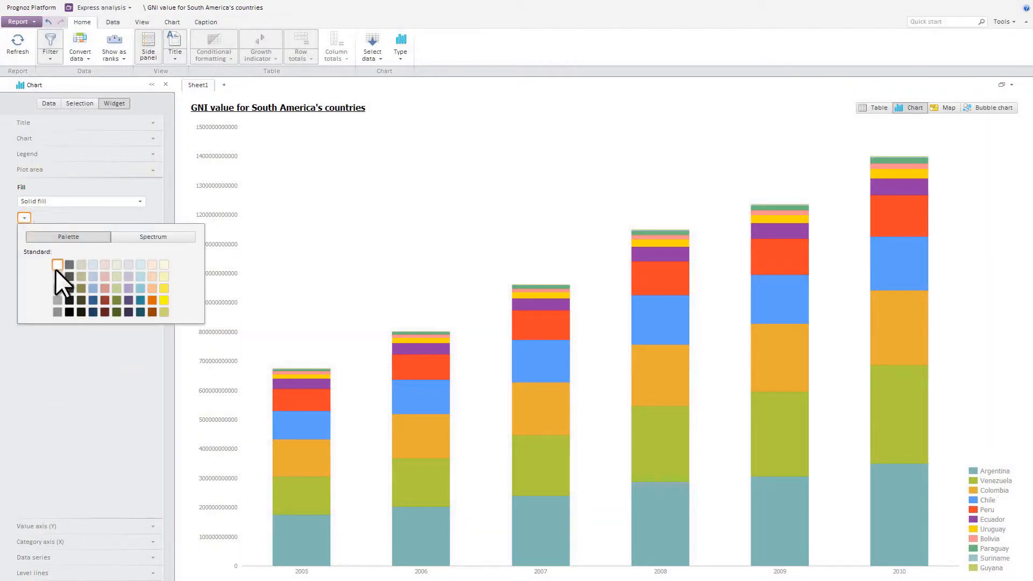
left_click(57, 265)
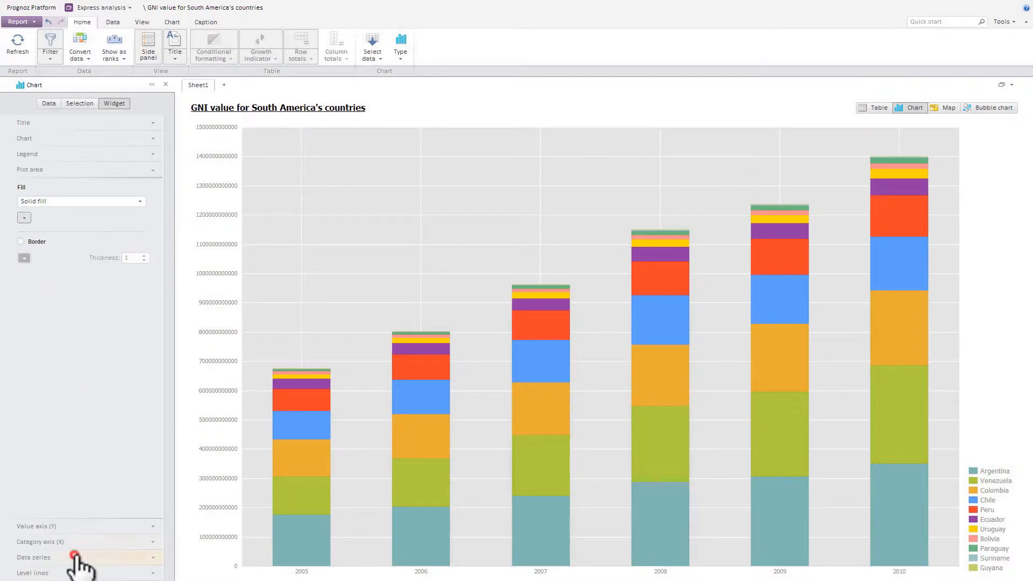
left_click(78, 556)
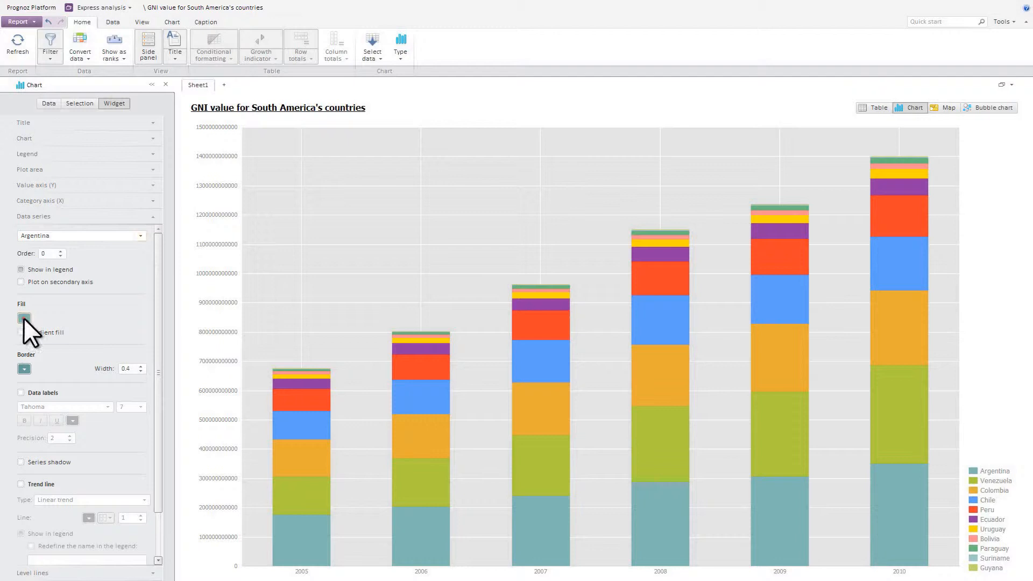
Set the Argentina series fill colour to yellow
left_click(23, 318)
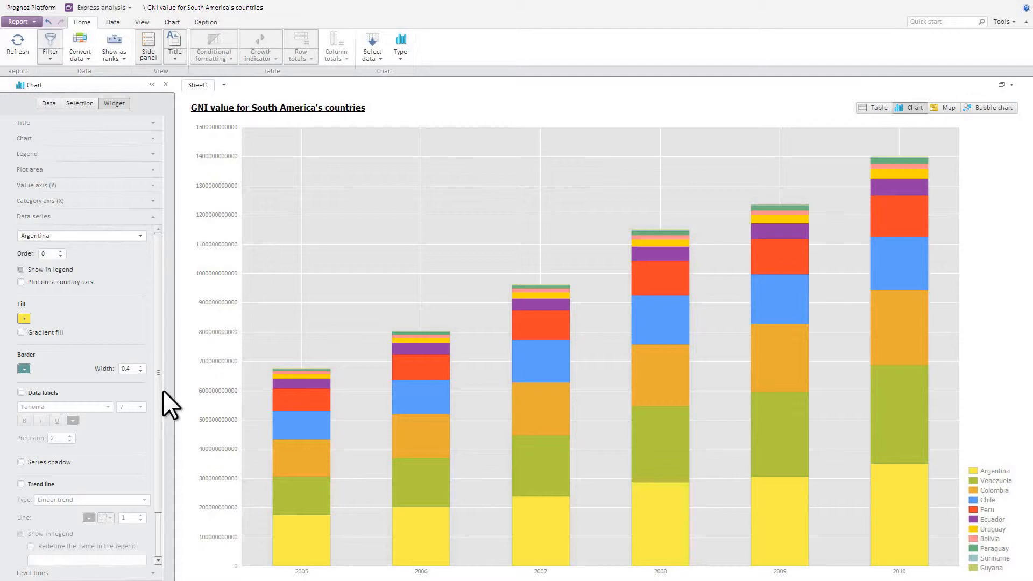
mouse_move(503, 274)
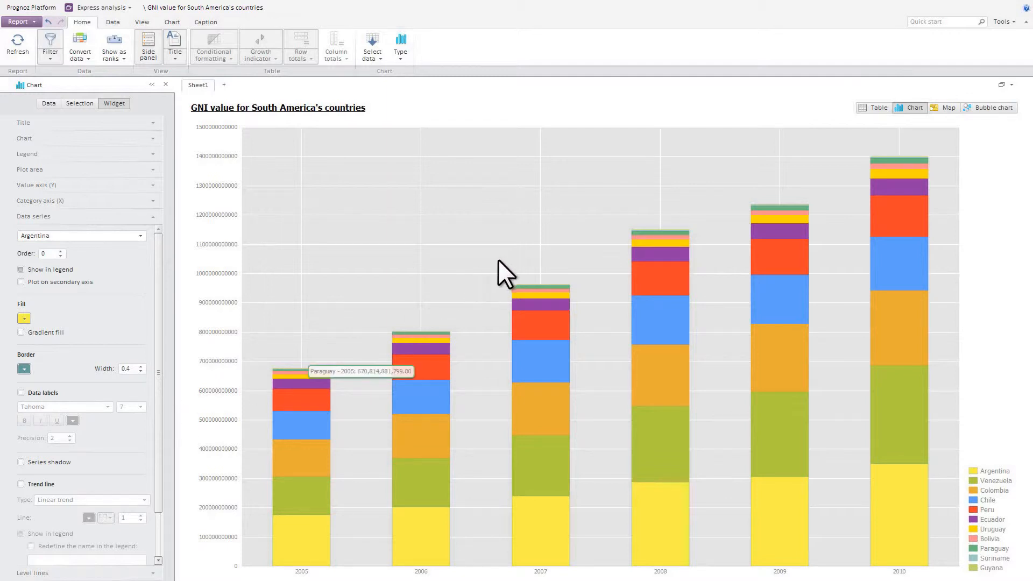
mouse_move(562, 405)
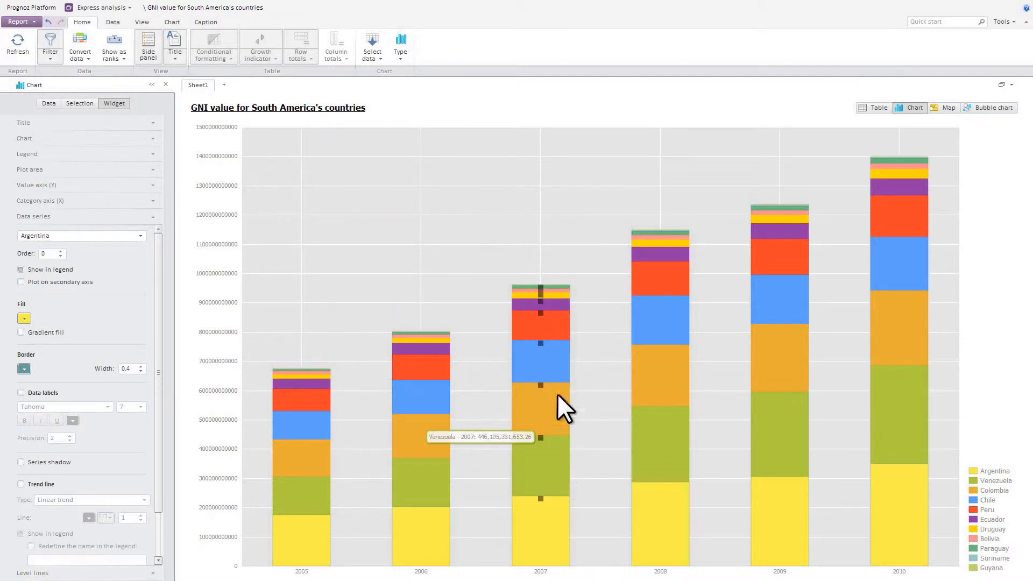
right_click(567, 405)
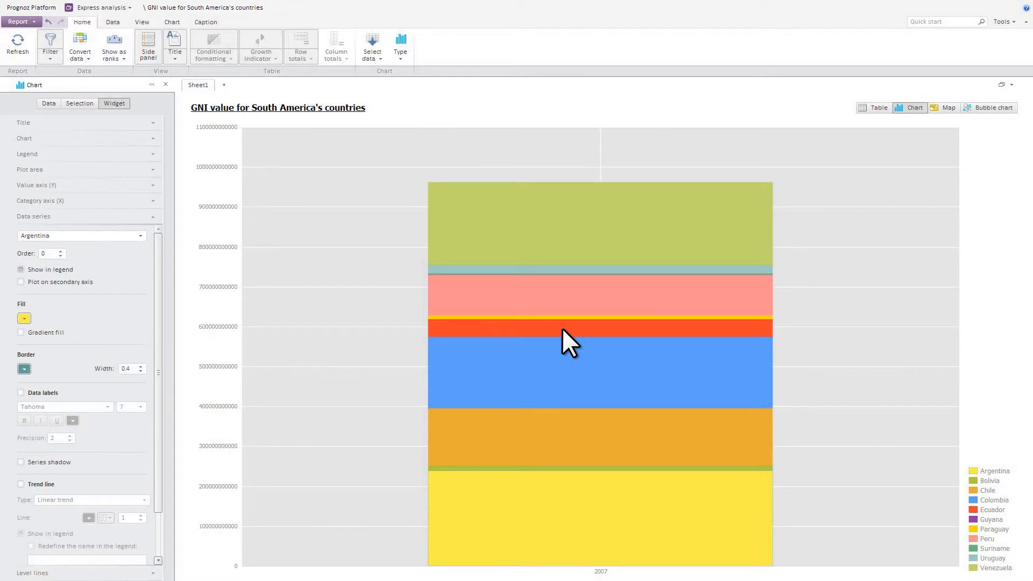
mouse_move(77, 41)
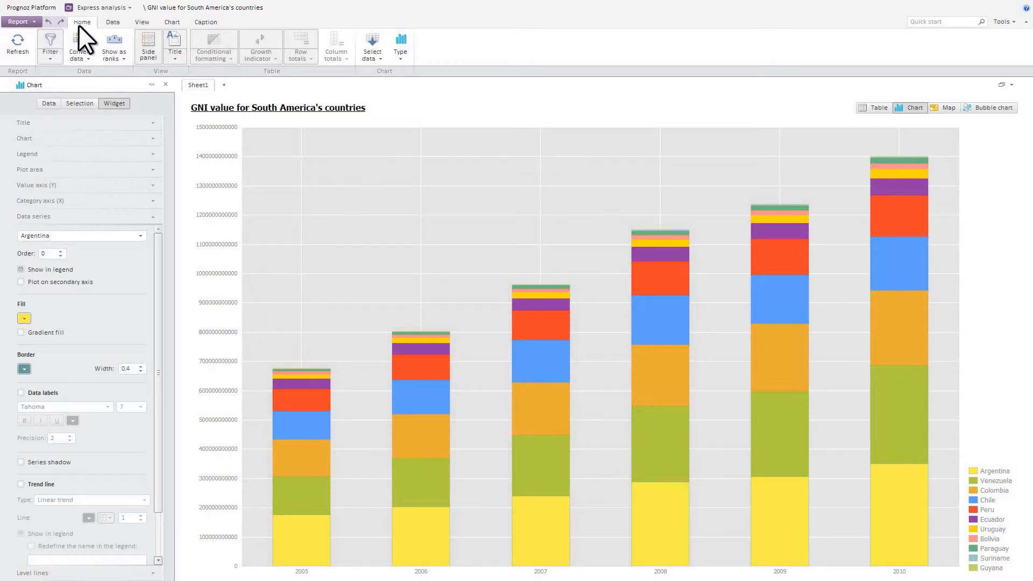
mouse_move(948, 107)
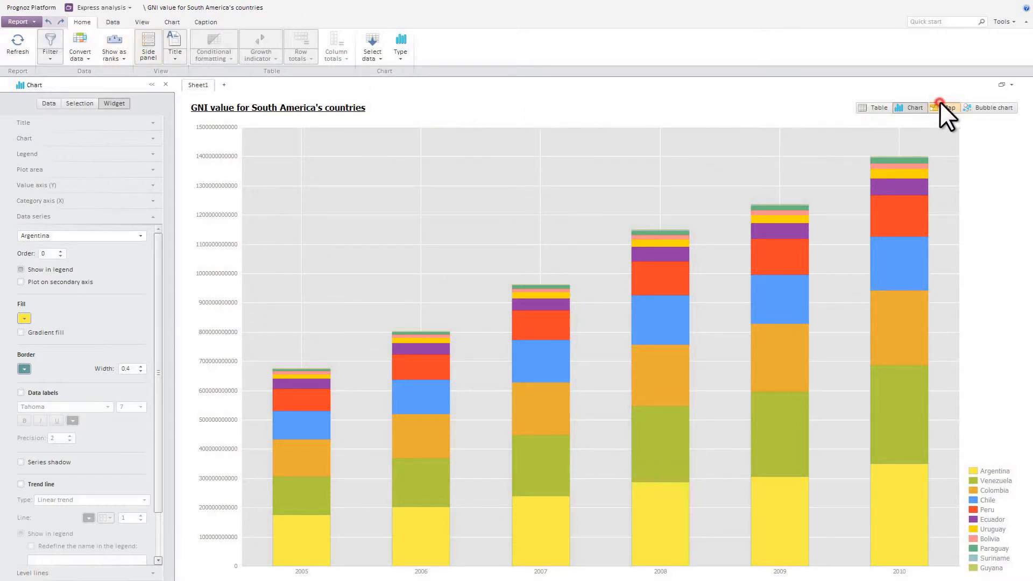
Switch the report to Map view, accepting the dimension layout change
left_click(945, 107)
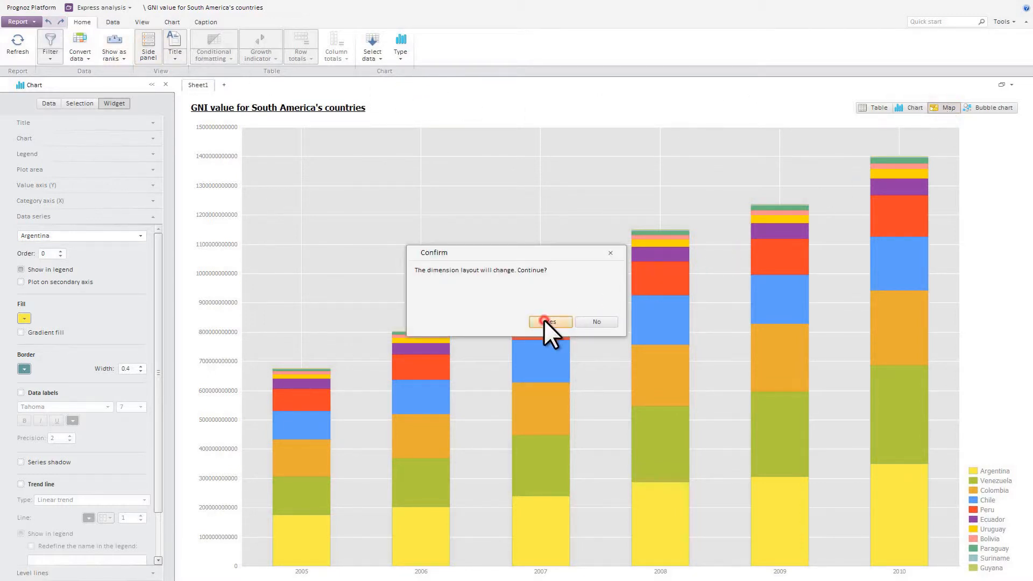
left_click(547, 322)
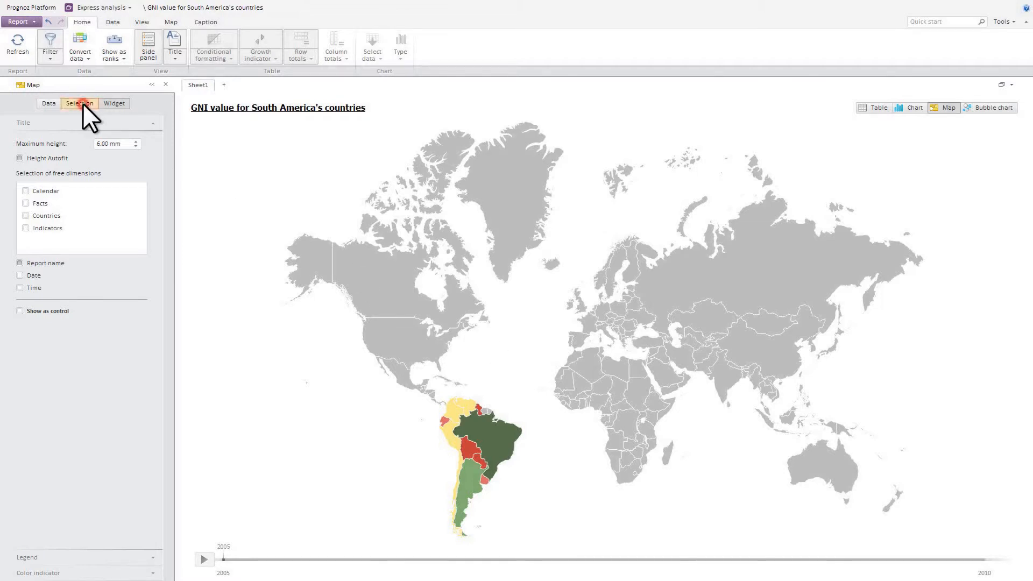
left_click(79, 103)
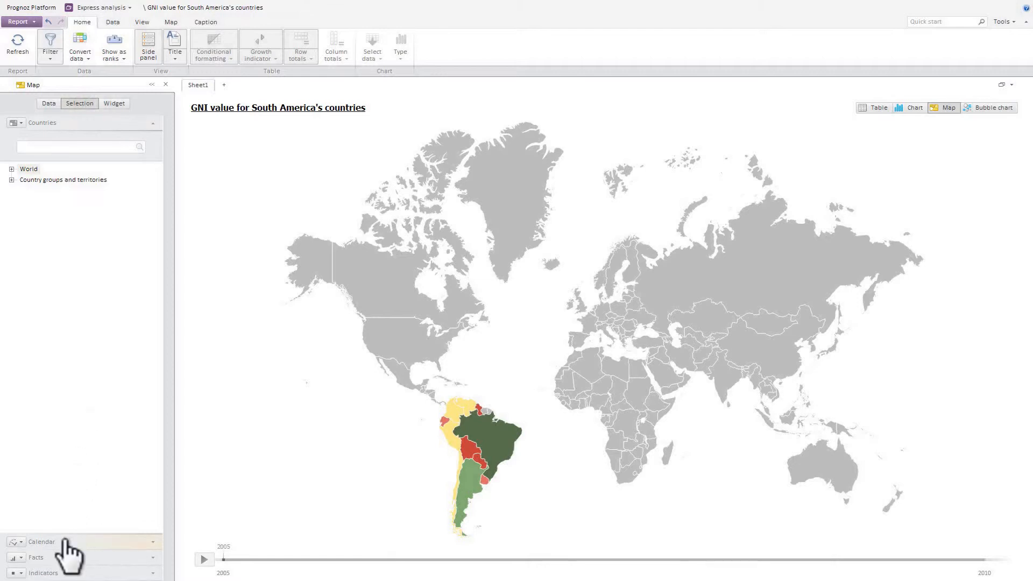
On the Selection tab, search the Indicators dimension for 'GDP'
left_click(42, 541)
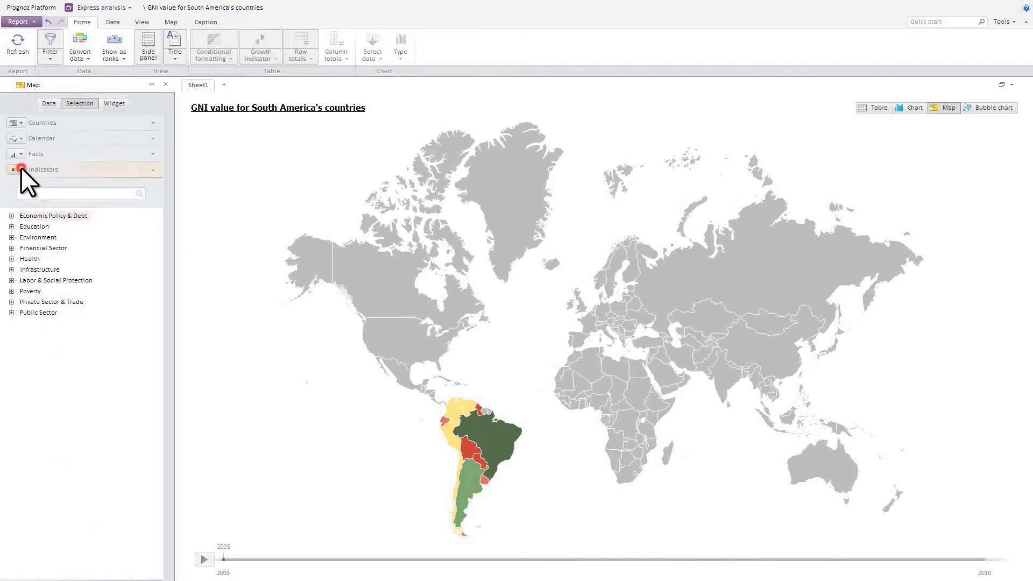
left_click(35, 154)
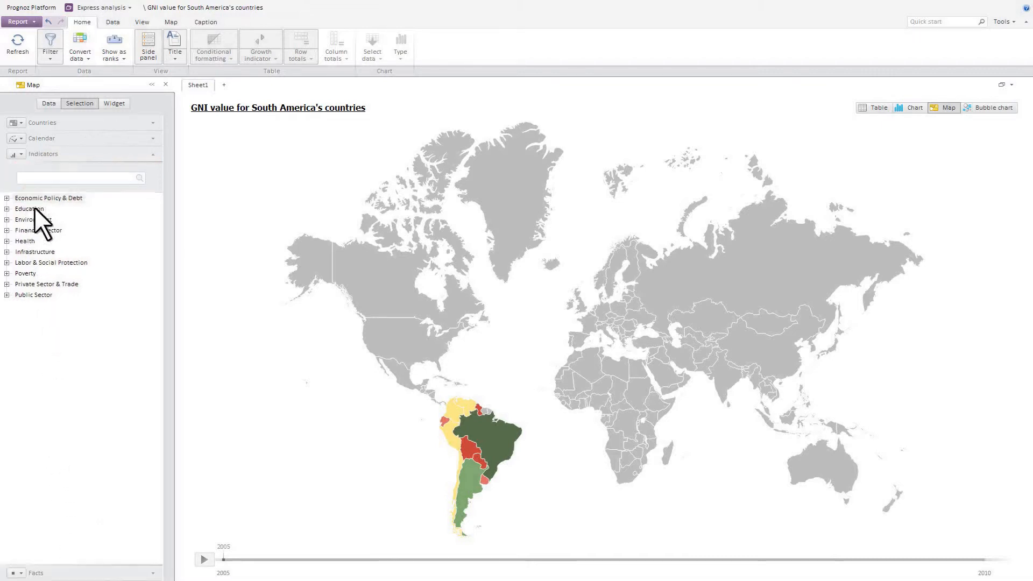
type("GDP")
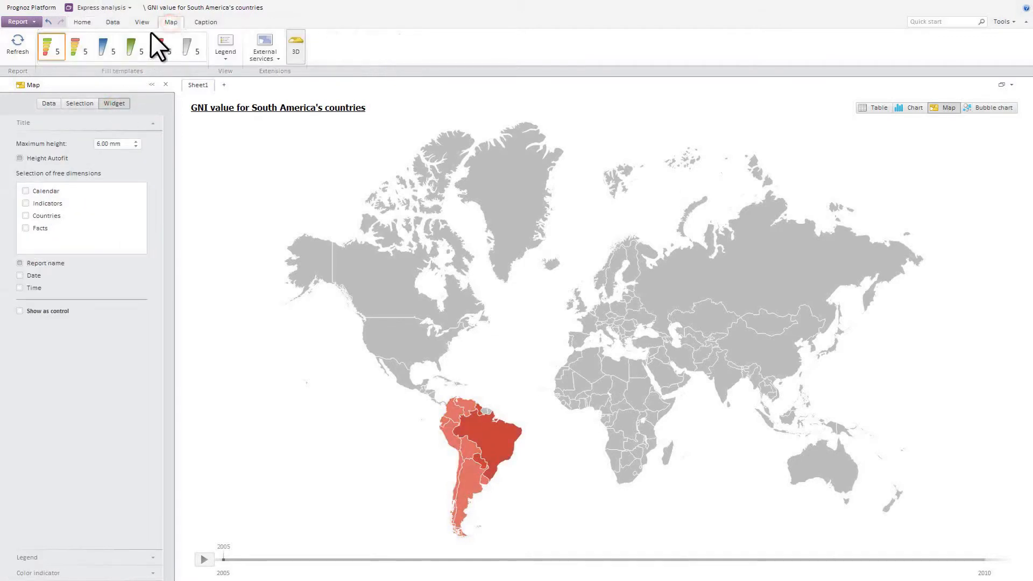
Set the map's colour indicator to a Transition scale from blue to purple
left_click(78, 48)
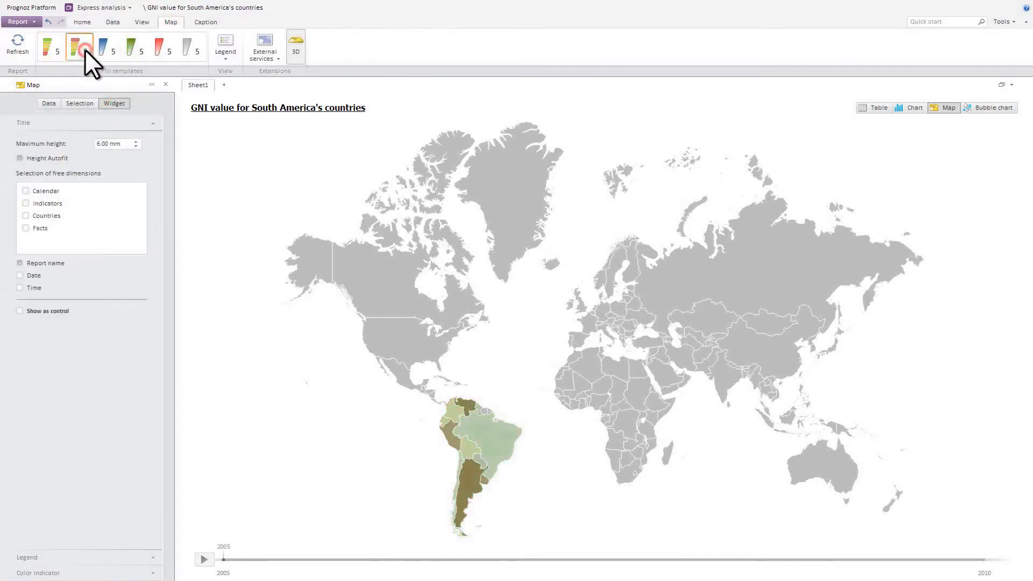
left_click(78, 48)
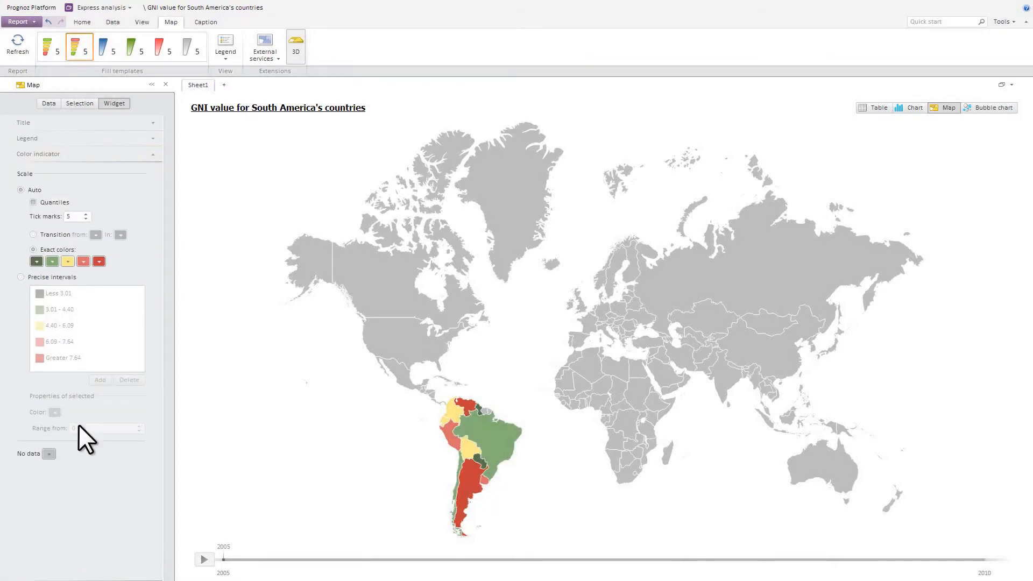
left_click(119, 235)
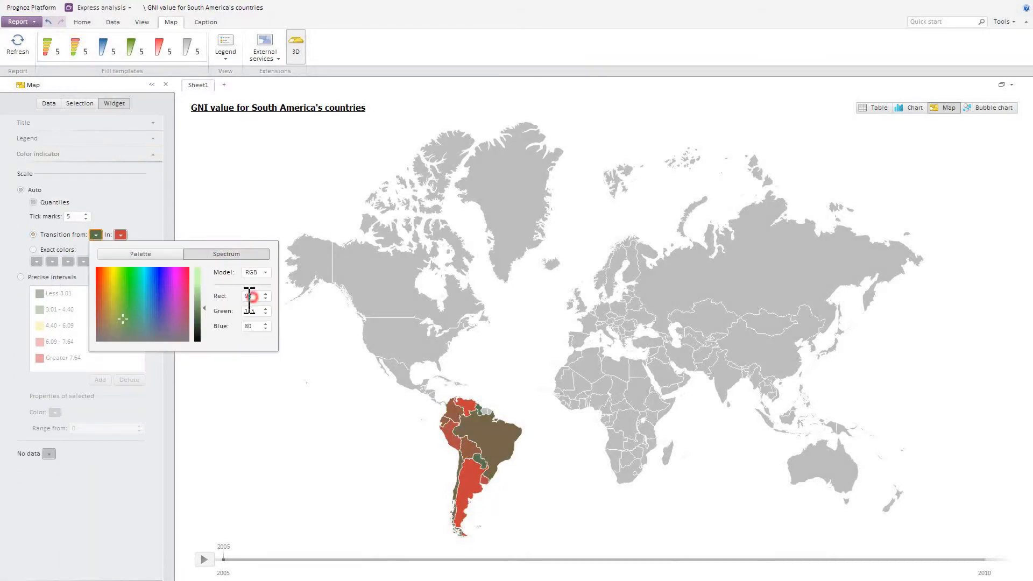
left_click(120, 235)
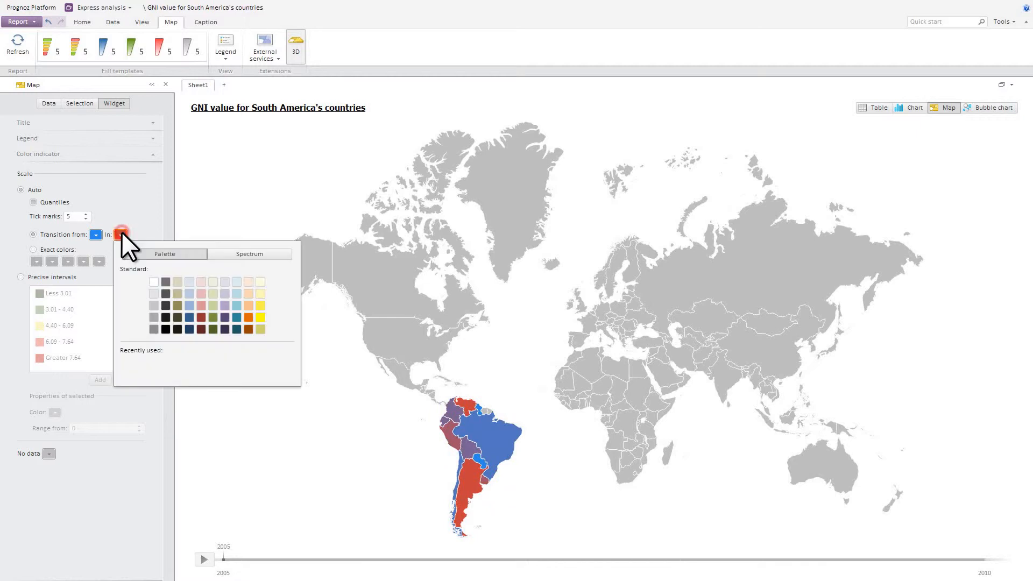
left_click(248, 254)
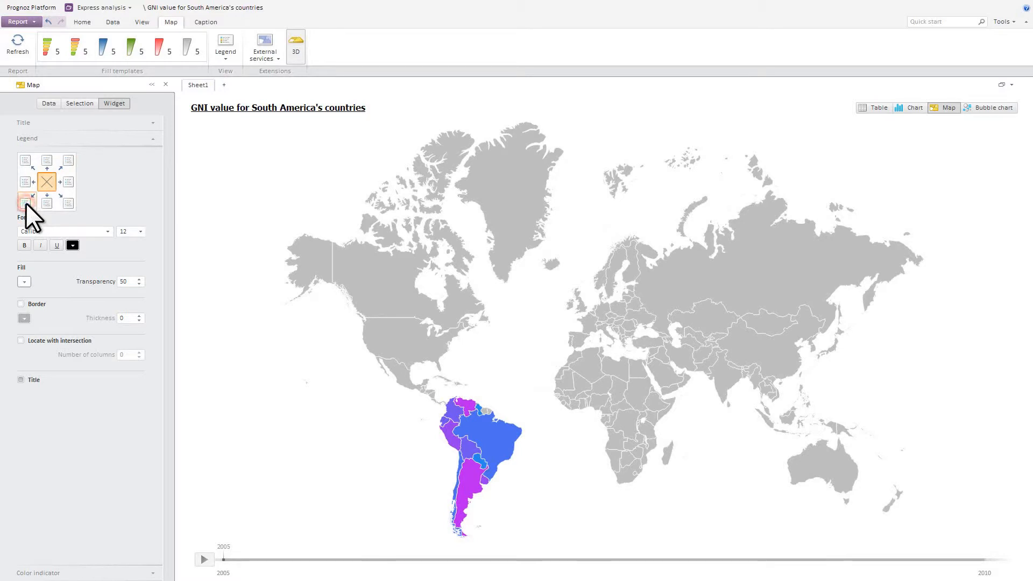
Place the map's colour legend along the bottom
left_click(78, 103)
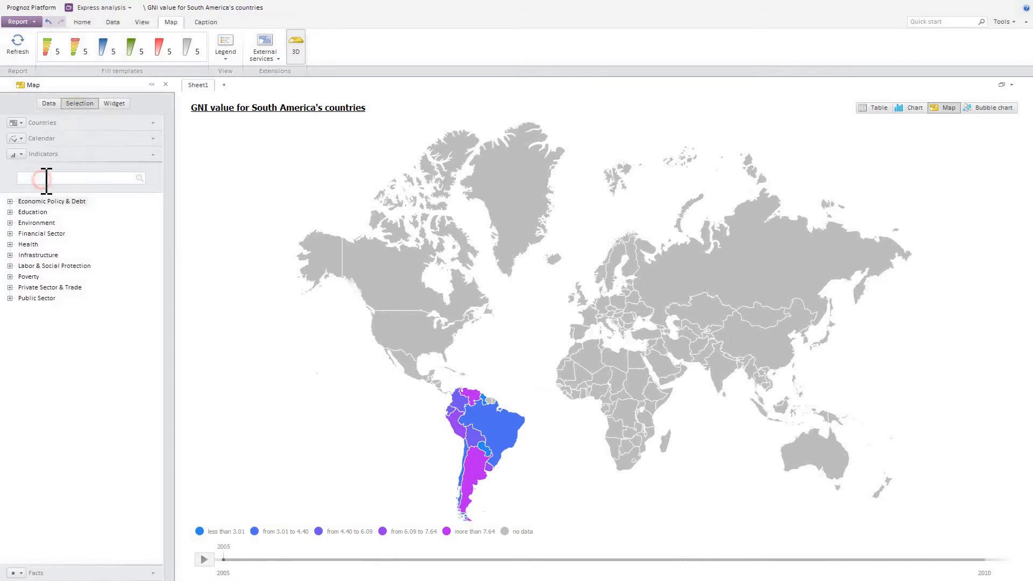
Use 'Internet users (per 100 people)' as the country Height indicator
type("Internet user")
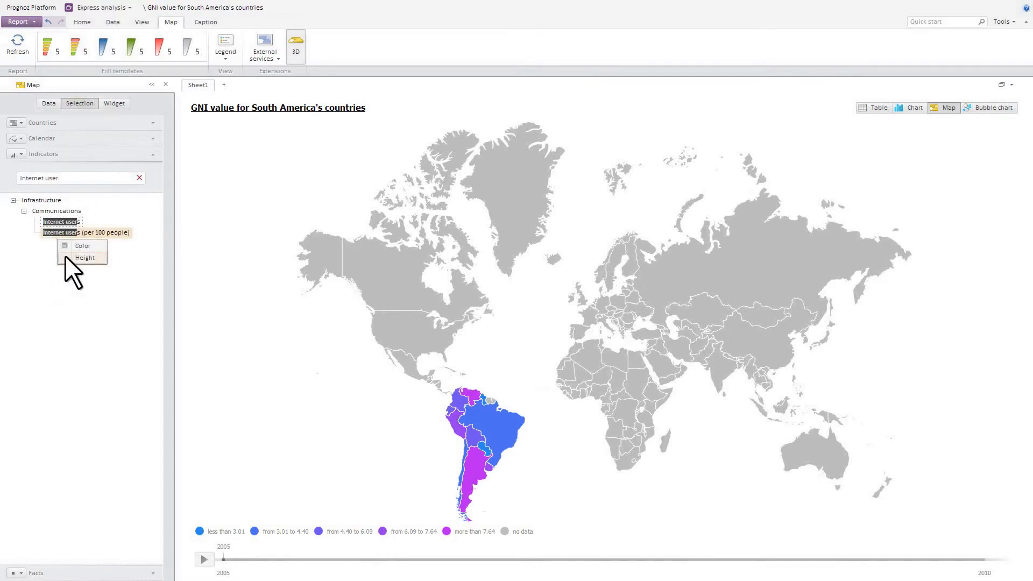
left_click(84, 257)
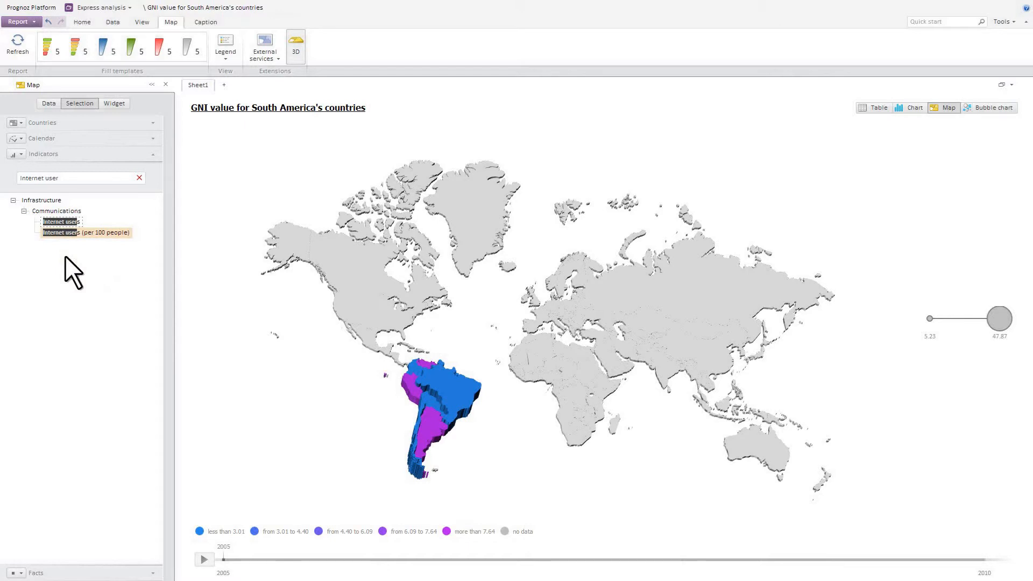
Save as 'GDP and Internet users comparison for South America's countries' and play the timeline to 2010
left_click(18, 22)
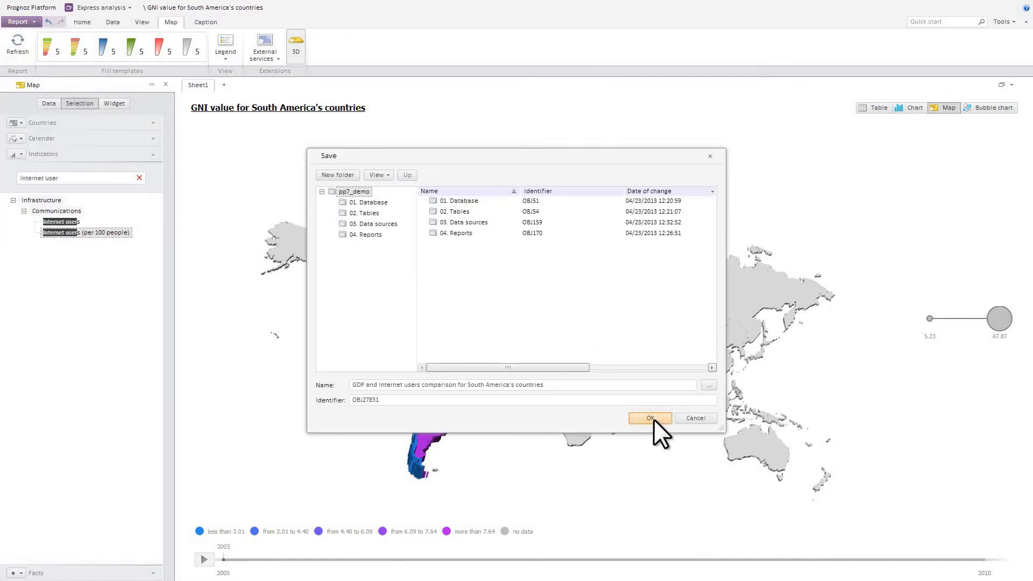
left_click(650, 418)
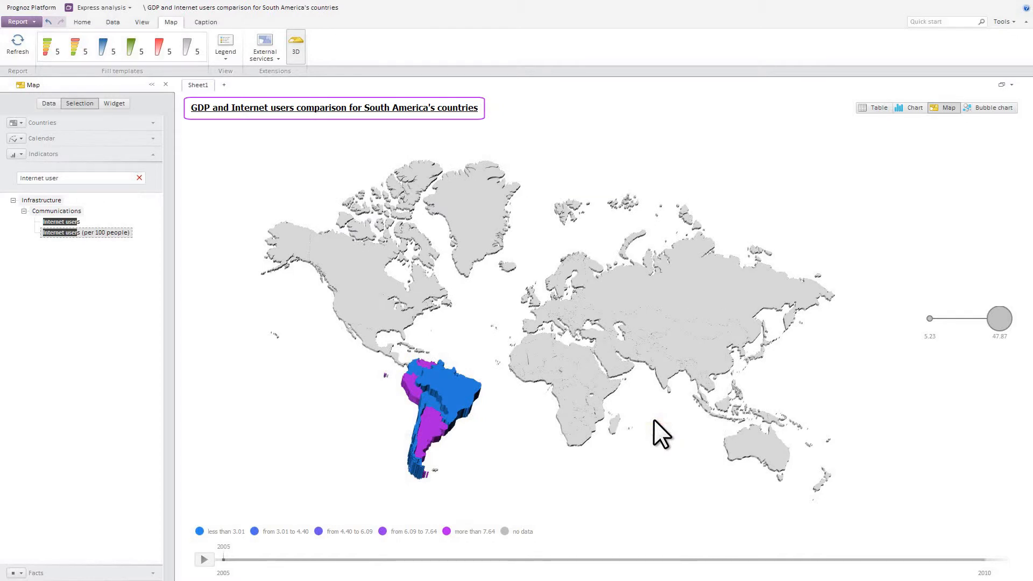
left_click(203, 559)
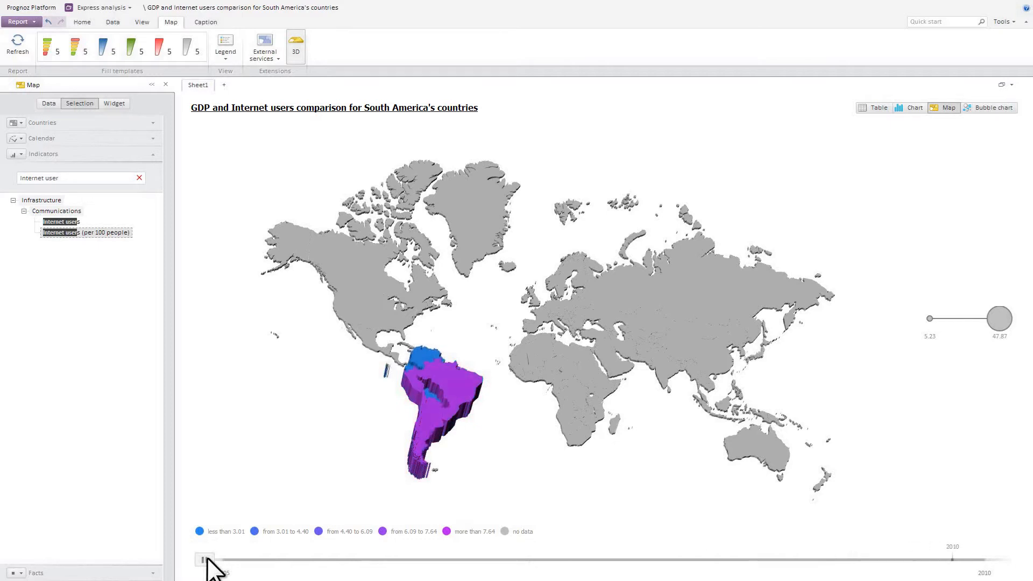
Set Google as the external-service background under the 3D country map
left_click(265, 46)
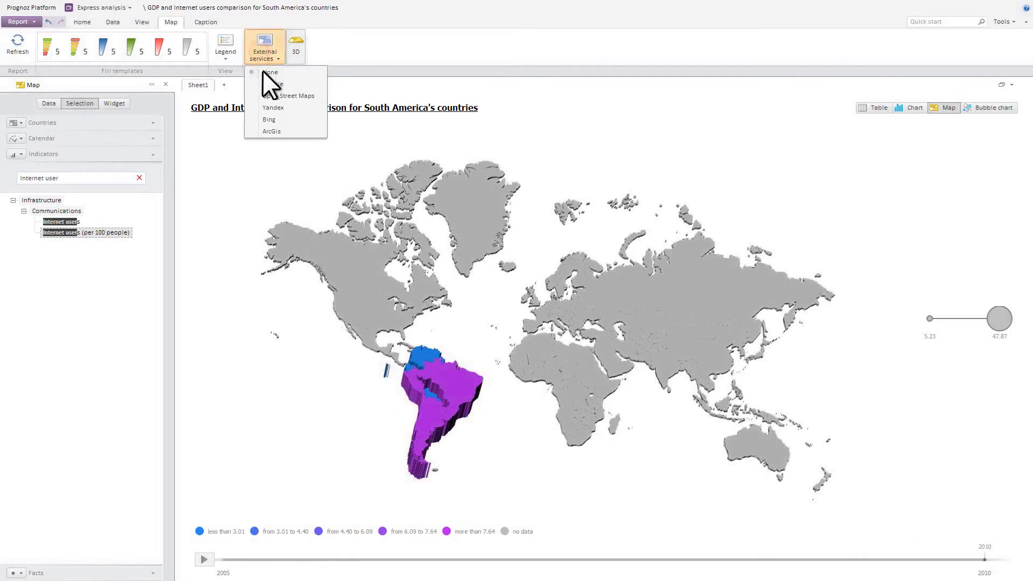
left_click(271, 84)
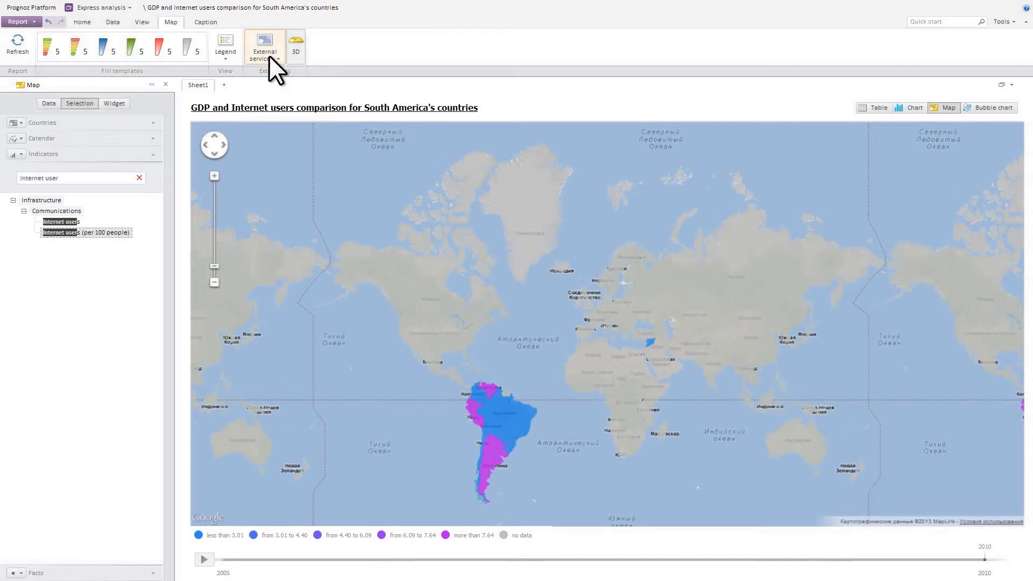
left_click(263, 46)
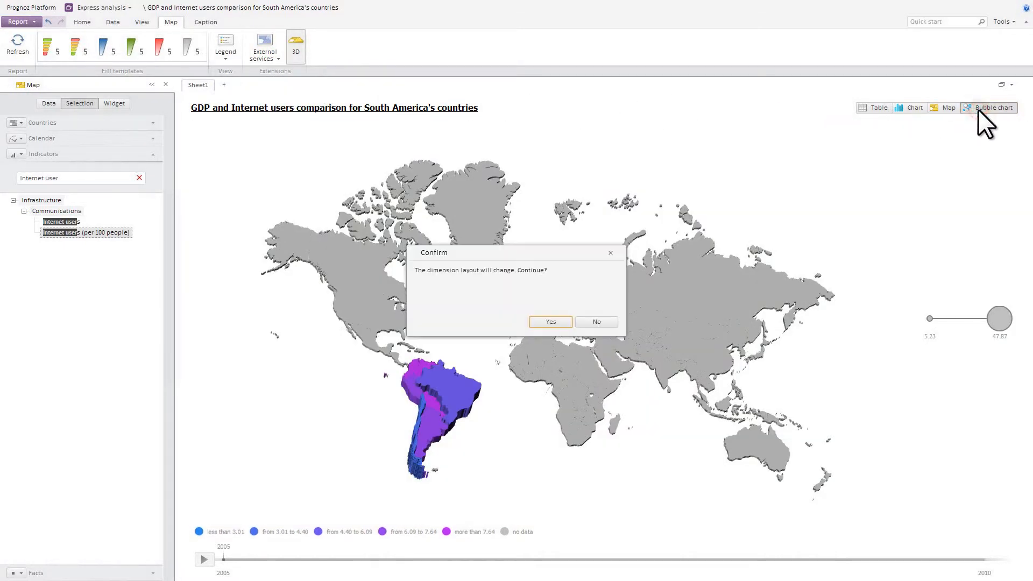
Confirm the layout change, switch to Bubble chart view and find the population growth indicators
left_click(550, 322)
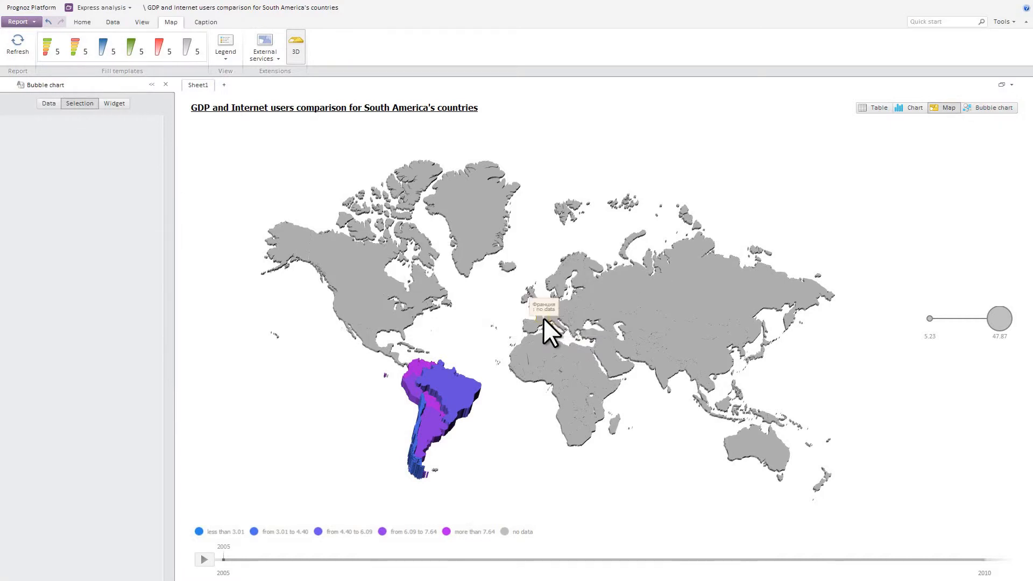
left_click(987, 103)
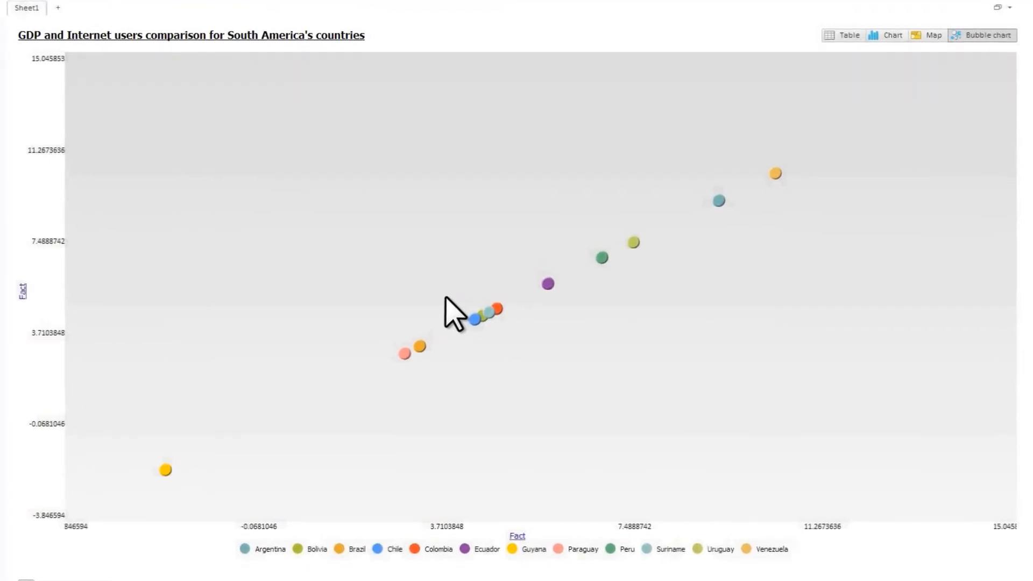
left_click(22, 292)
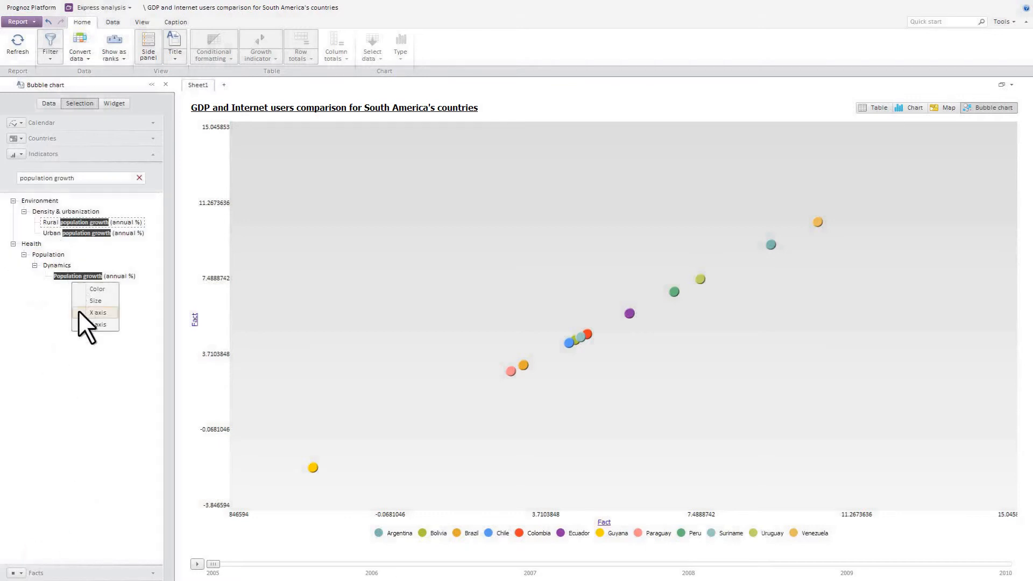
Assign Population growth to X, Internet users to Y and GDP growth (annual %) to bubble size
left_click(98, 312)
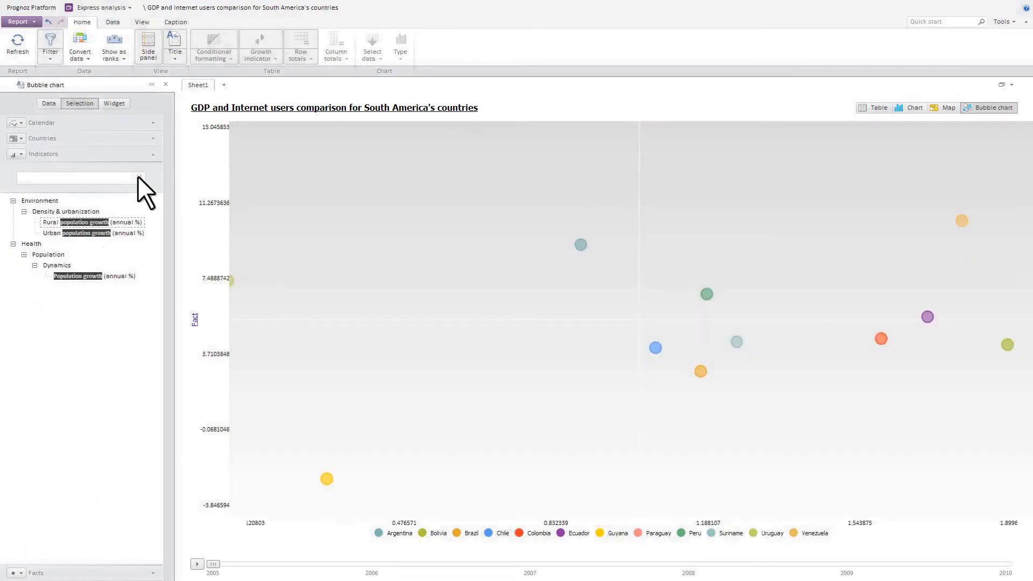
type("Internet users")
type("GDP")
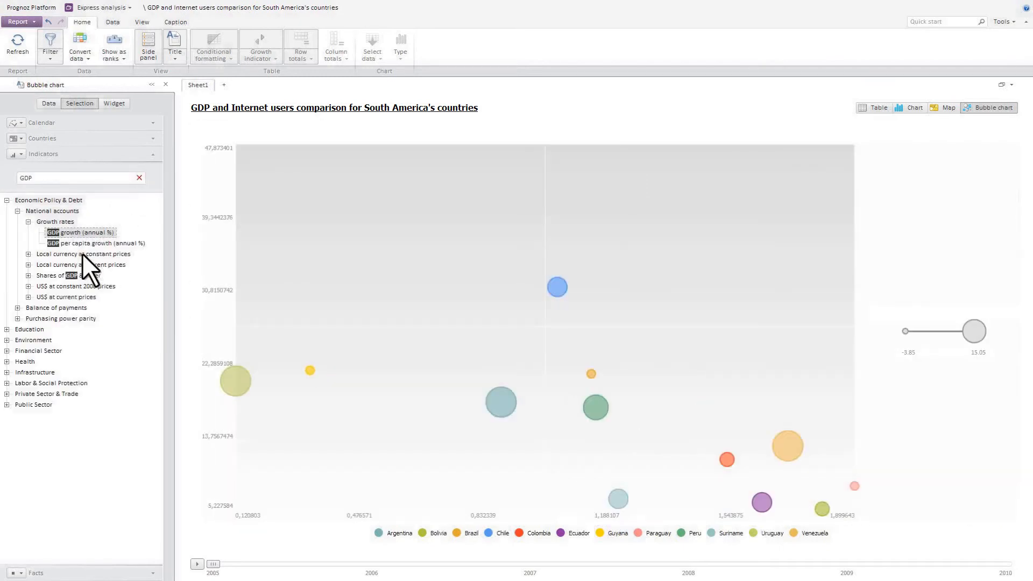
left_click(19, 21)
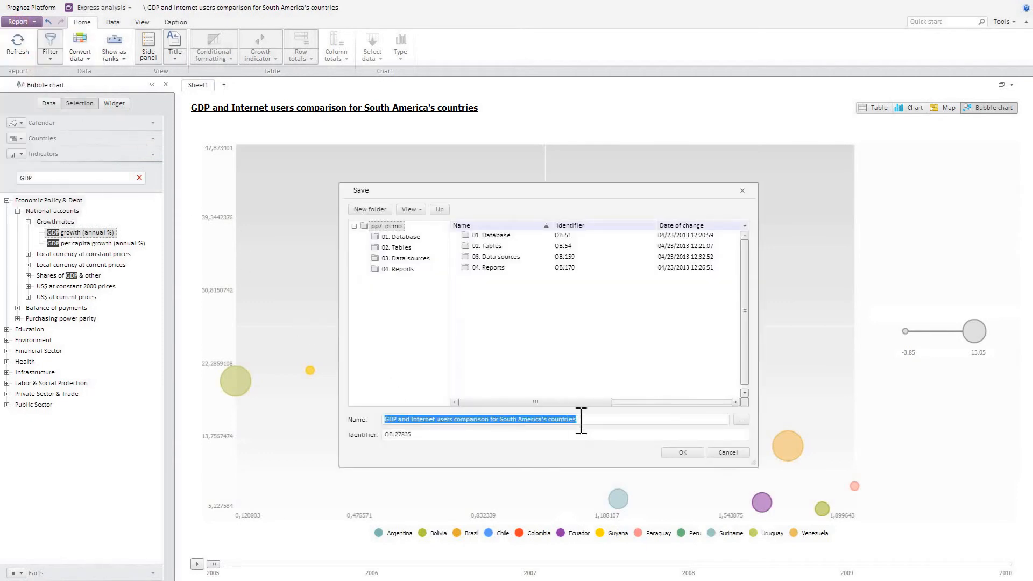
Save the report under the population, Internet and GDP growth comparison name and play its timeline
left_click(681, 453)
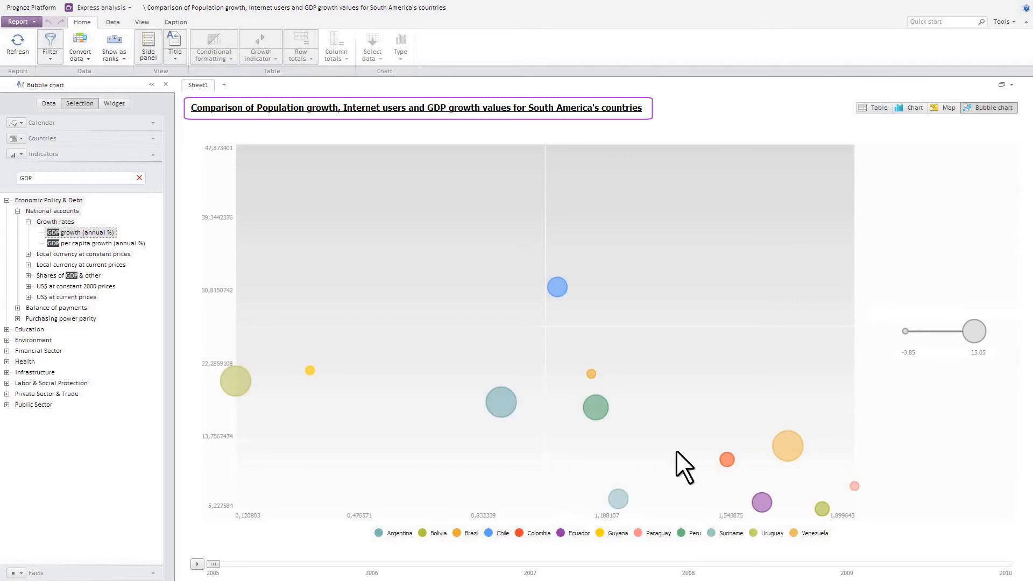
left_click(197, 564)
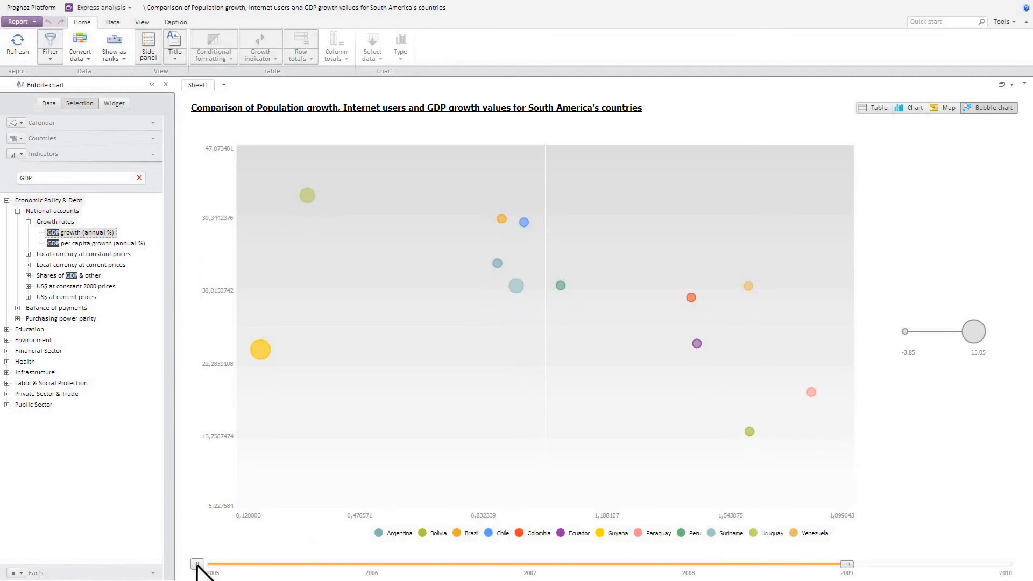
left_click(197, 563)
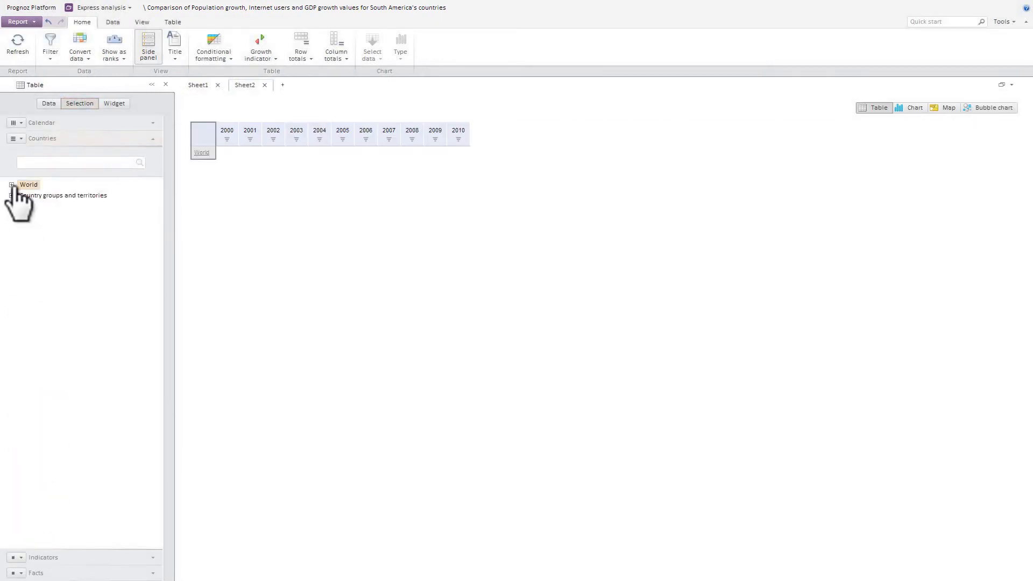
Tabulate GDP growth (annual %) for South American countries on Sheet2, filtering out empty rows
left_click(12, 184)
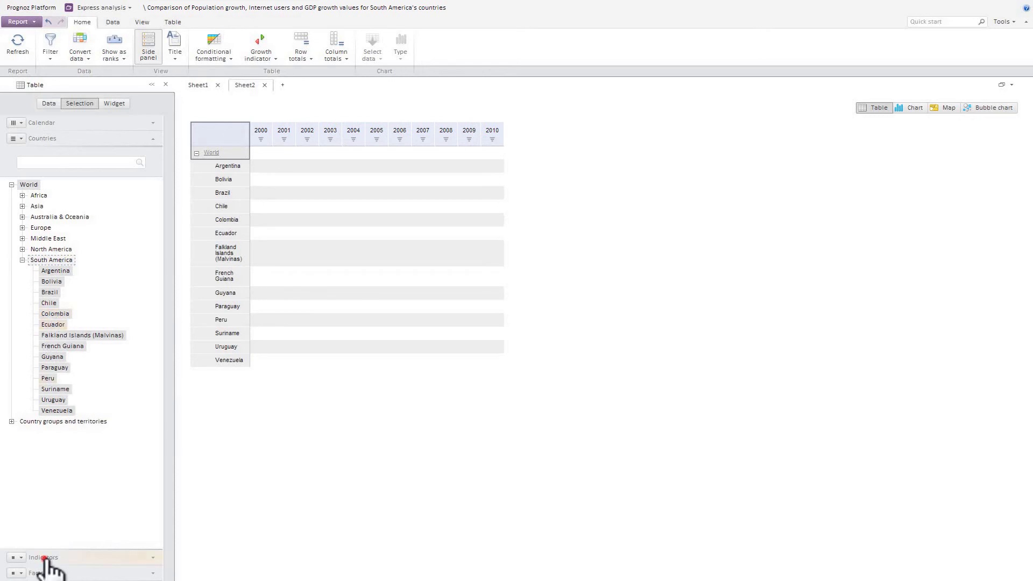
left_click(43, 558)
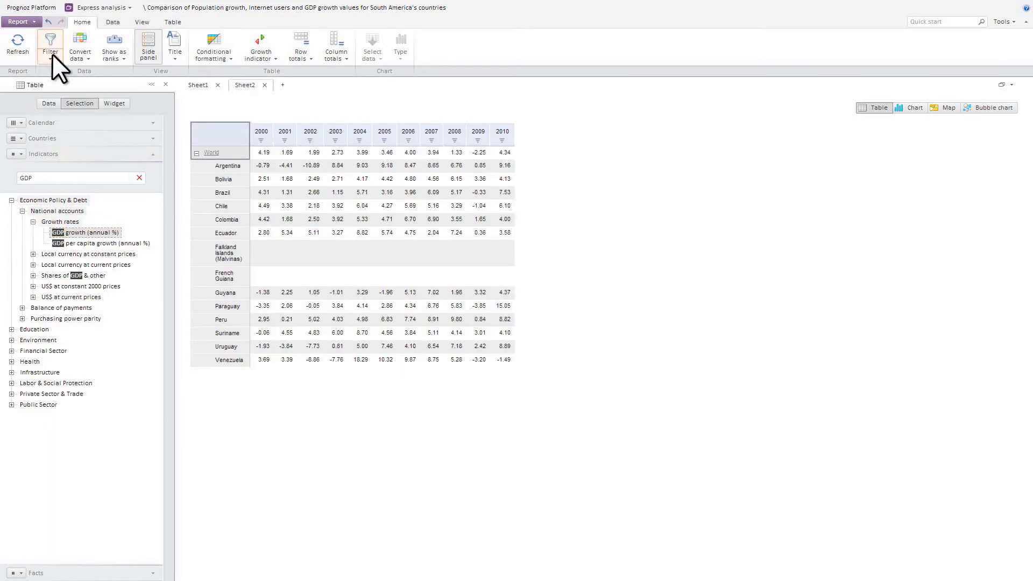
left_click(172, 21)
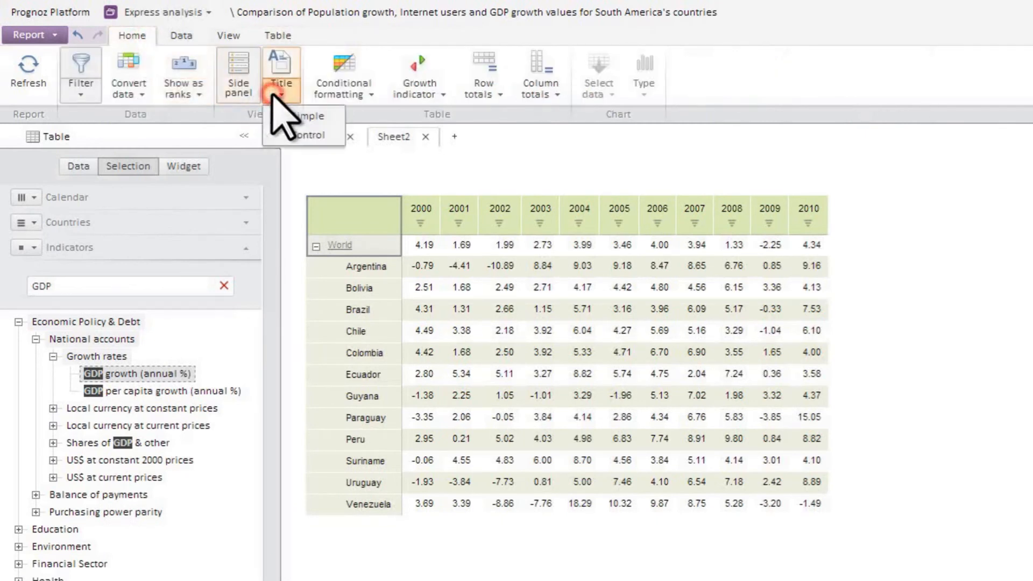
Add a Simple widget title without Facts and use it as the indicator picker
left_click(279, 68)
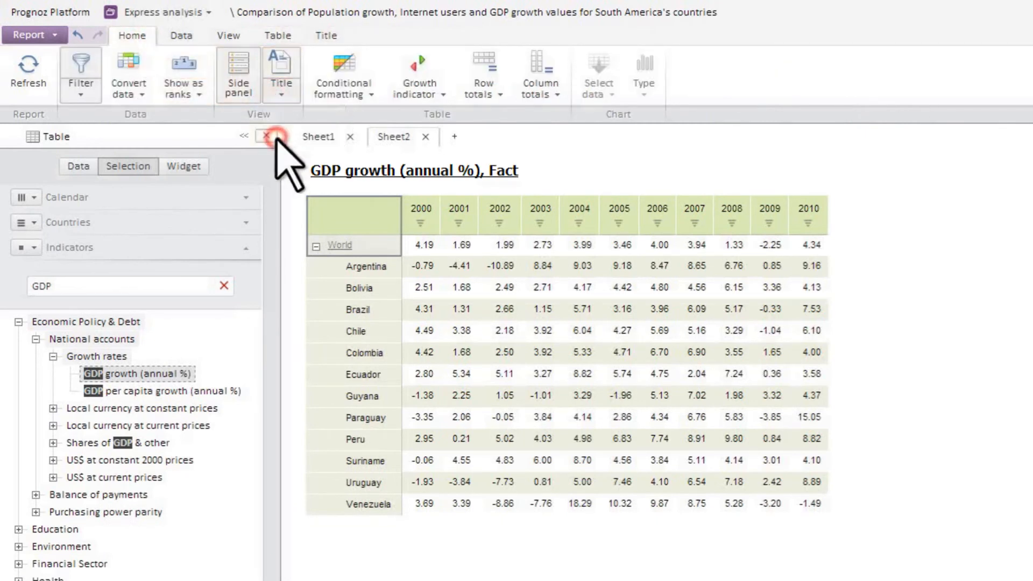
left_click(183, 165)
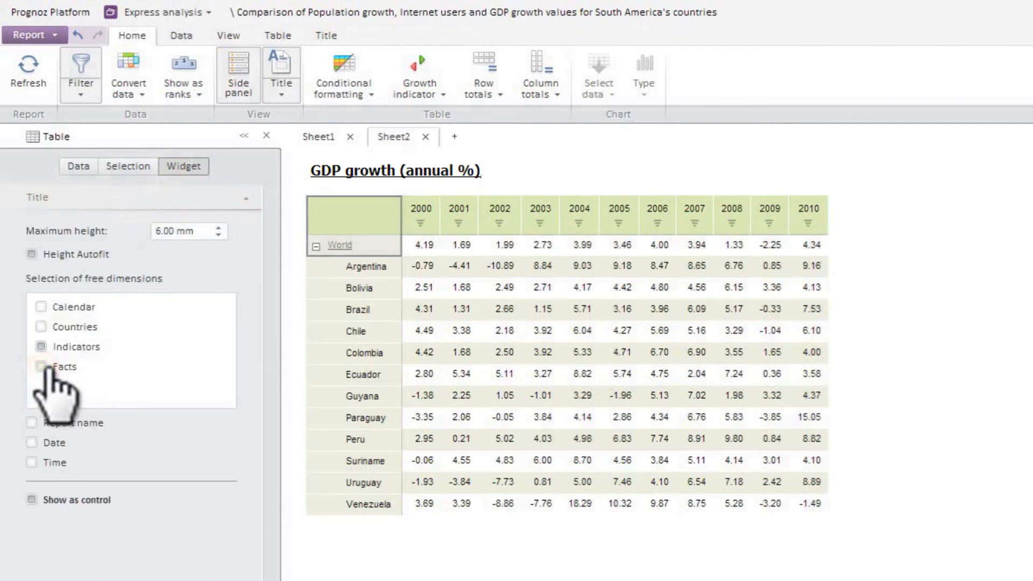
left_click(41, 345)
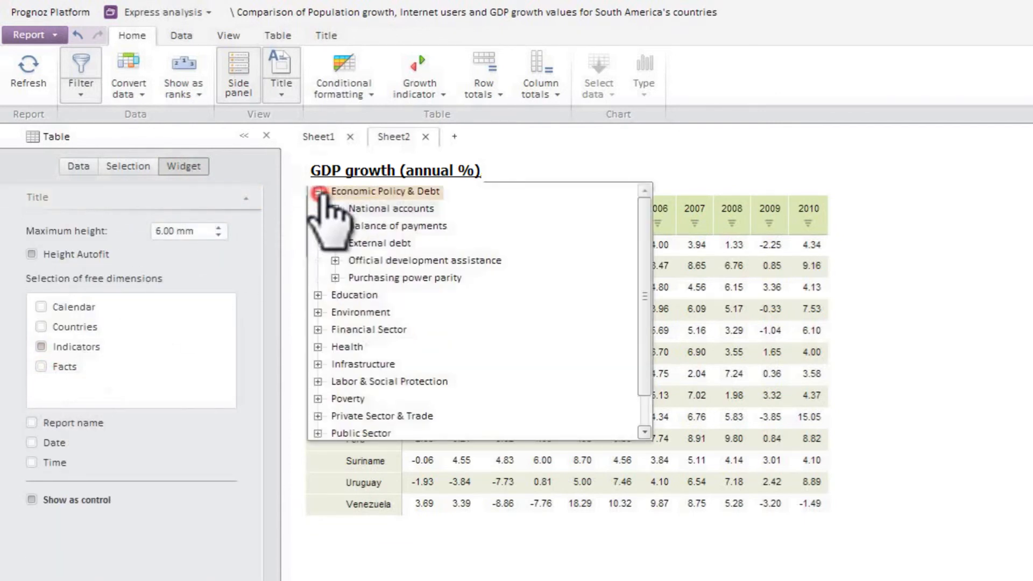
Choose GNI growth (annual %) under National accounts > Growth rates for the table
left_click(335, 208)
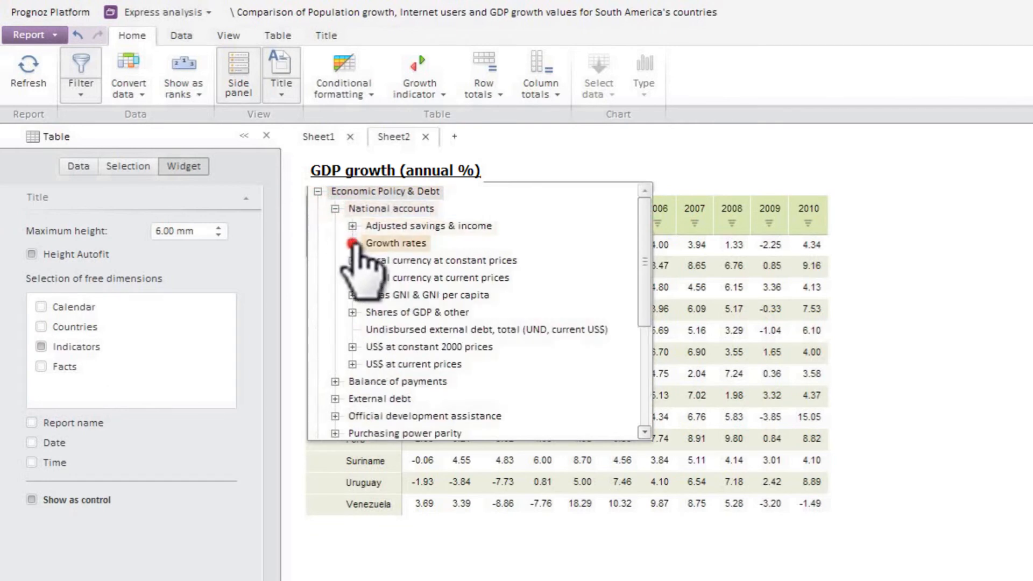
left_click(354, 243)
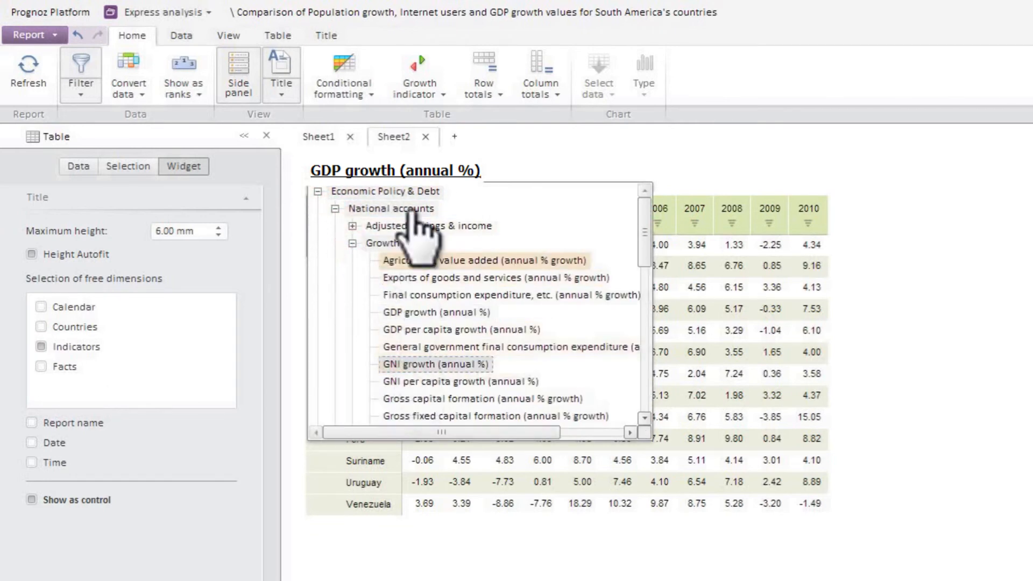
left_click(29, 34)
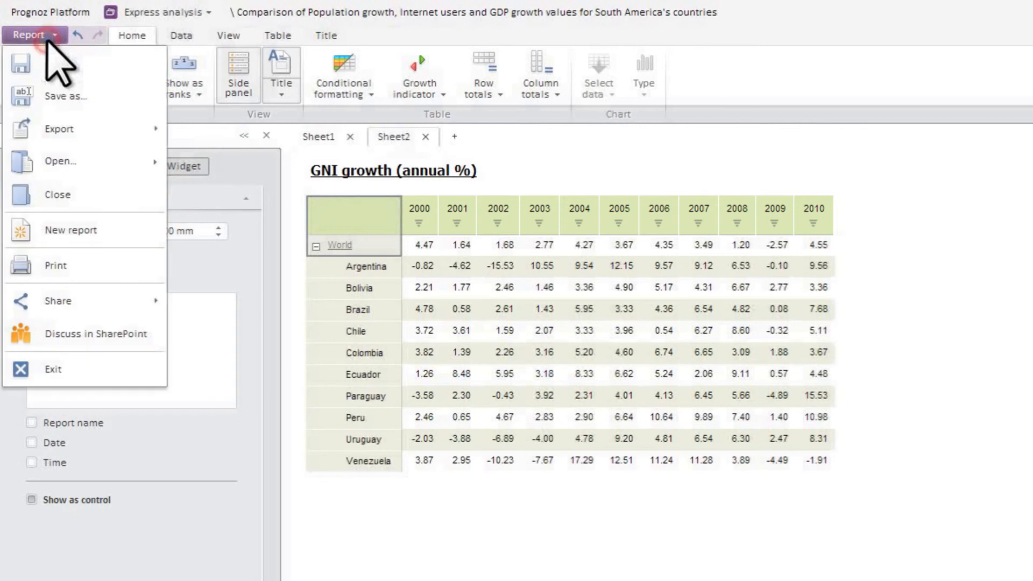
Export the report as a PDF document and open the downloaded file
left_click(59, 128)
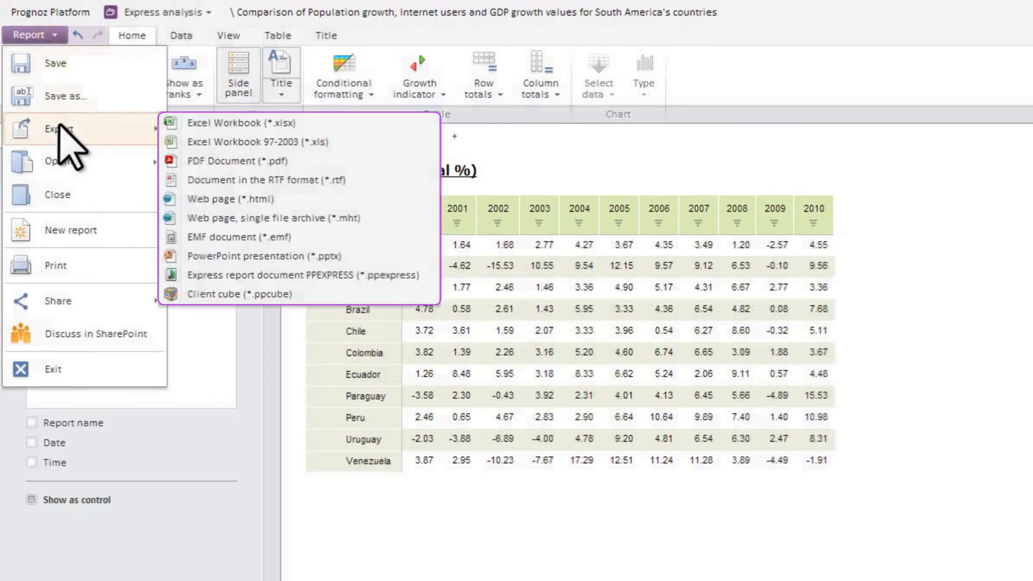
mouse_move(121, 158)
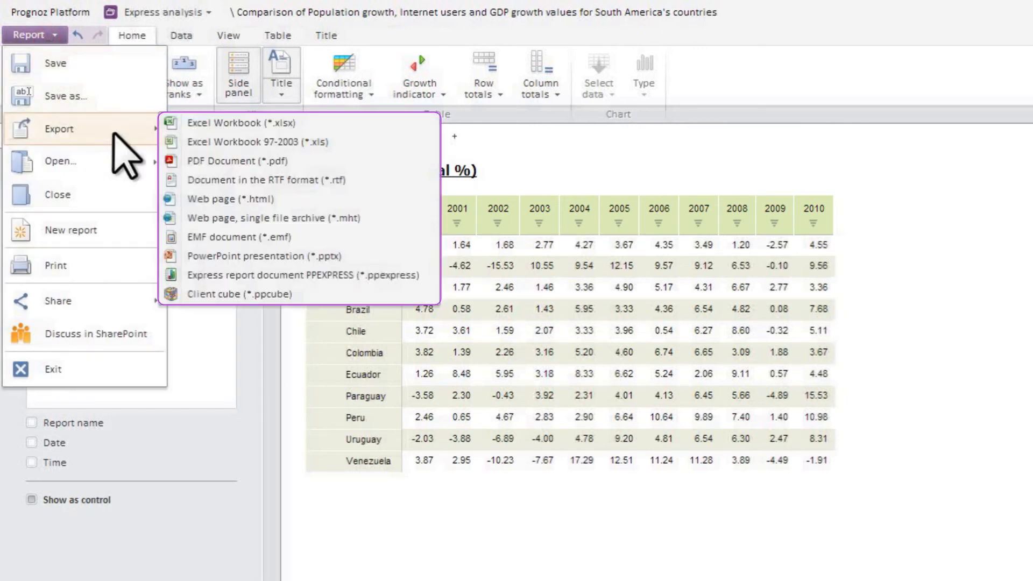
left_click(237, 160)
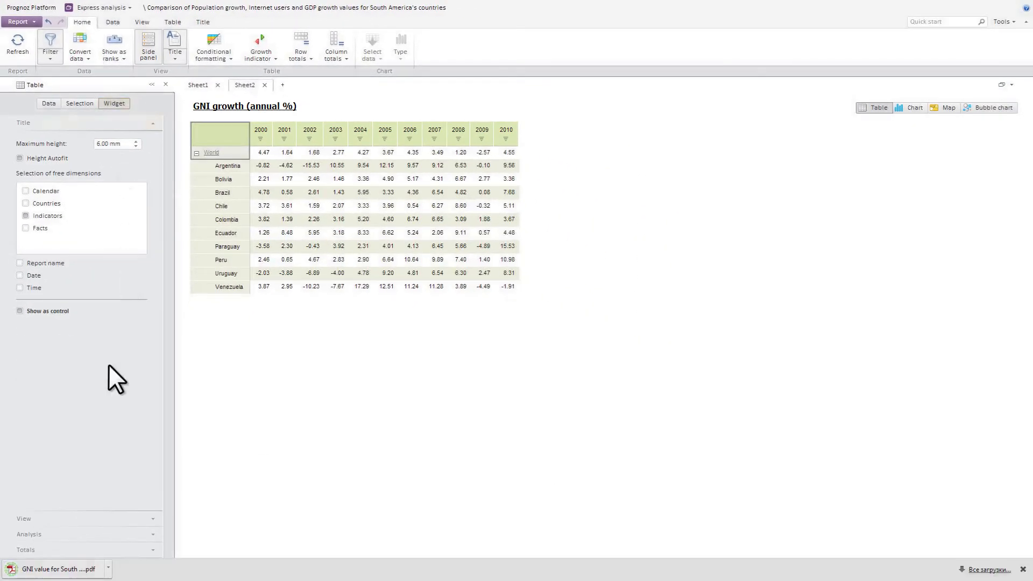
left_click(58, 568)
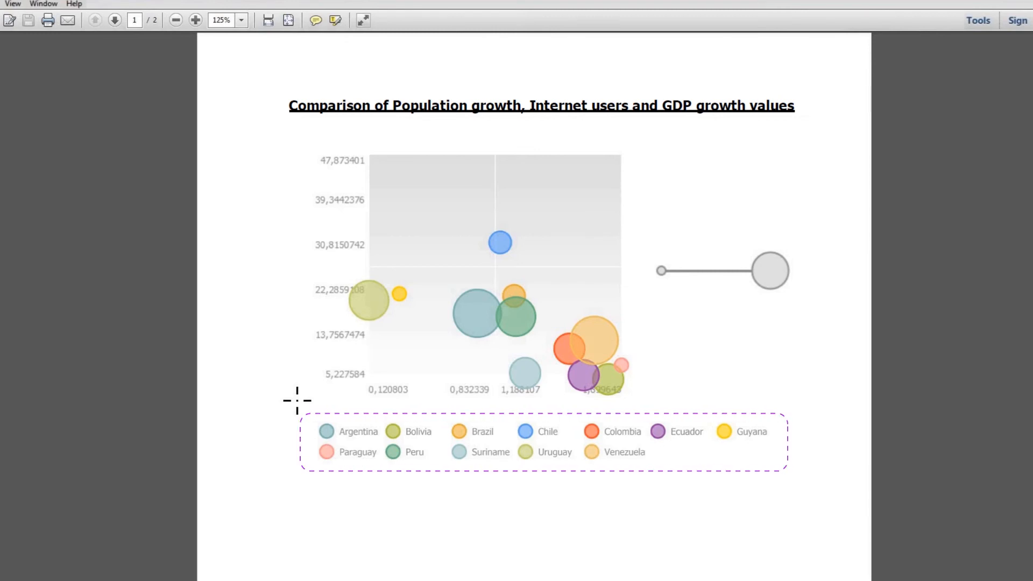
Review the exported PDF pages, then return to the report's Save options
left_click(114, 19)
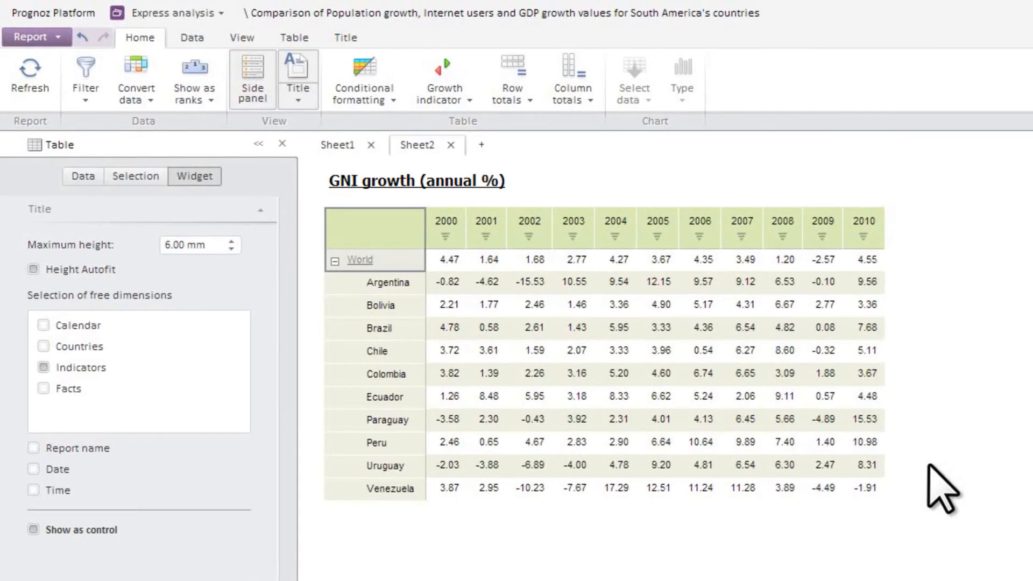
left_click(31, 37)
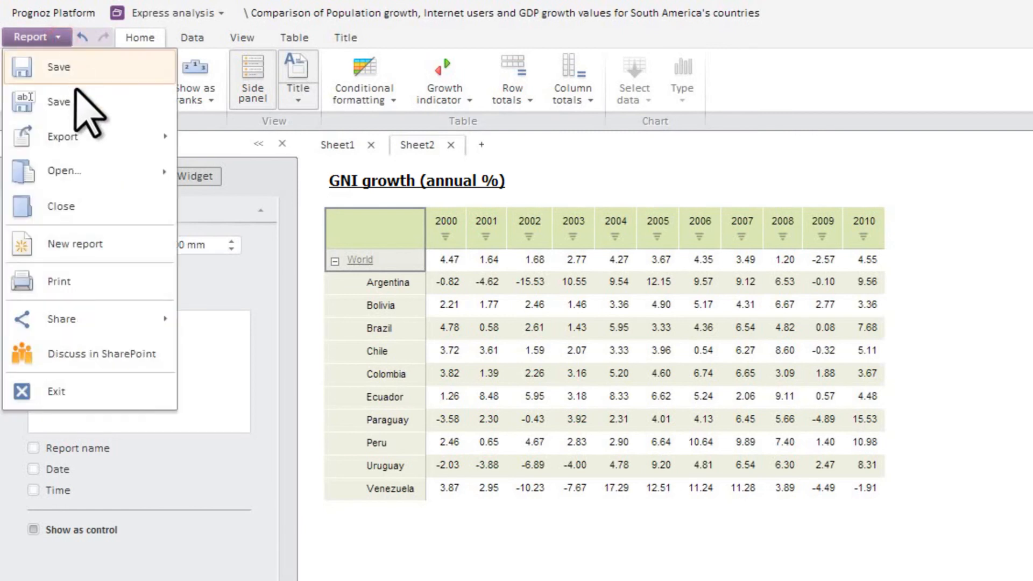